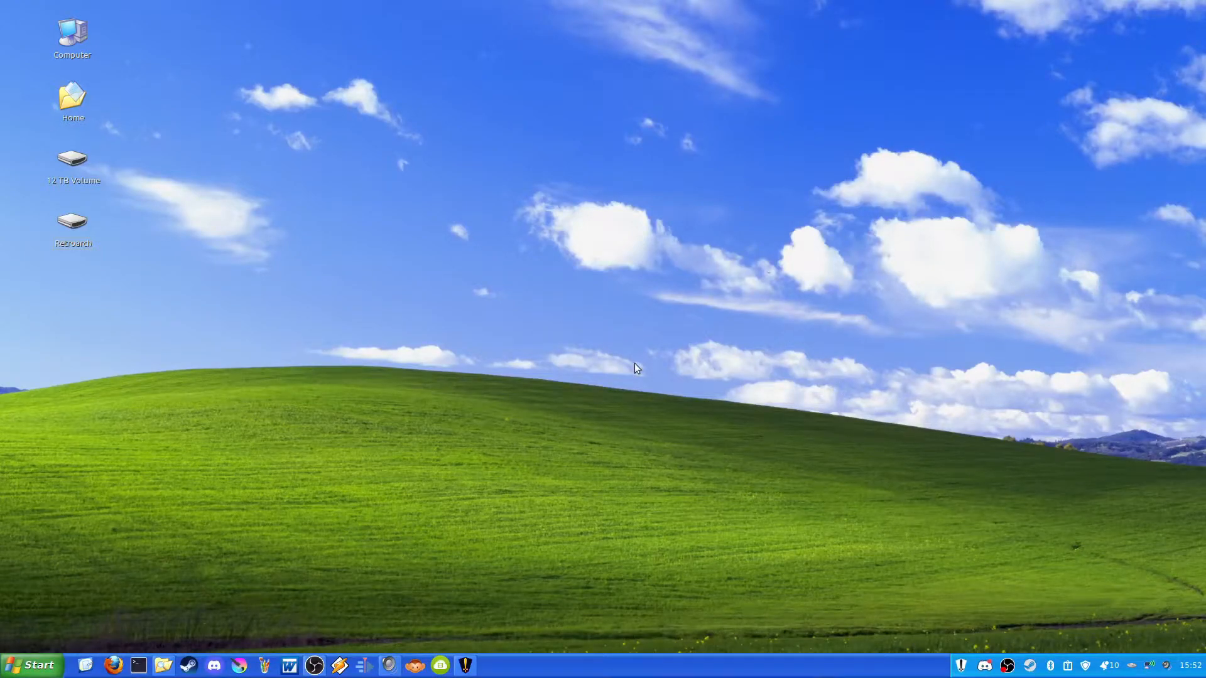
{"action": "mouse_move", "coordinate": [682, 371]}
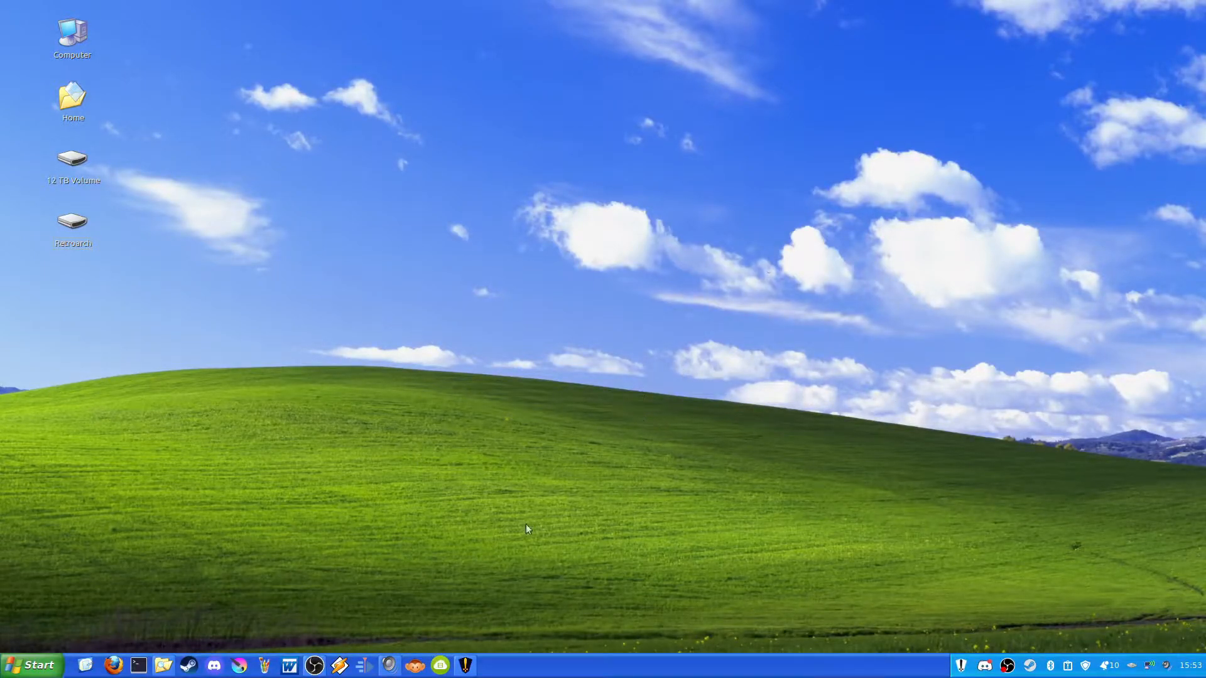
Bring up the Heroic Games Launcher window showing the Library page from the taskbar.
{"action": "left_click", "coordinate": [466, 664]}
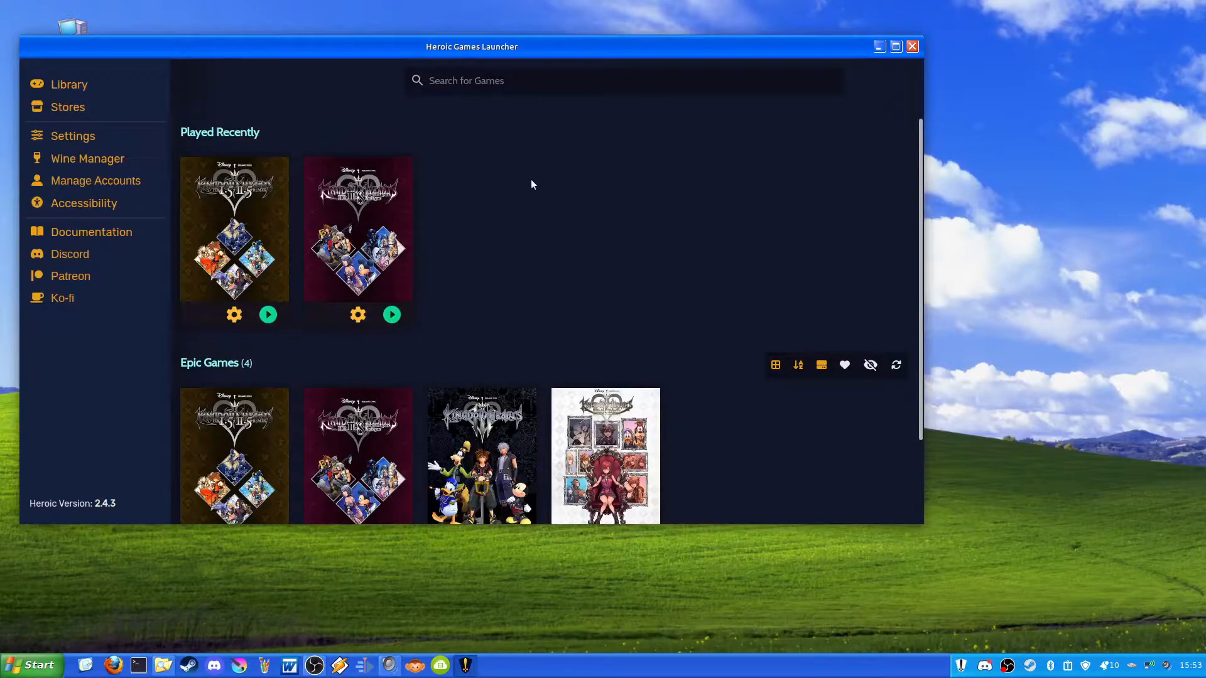
{"action": "mouse_move", "coordinate": [399, 98]}
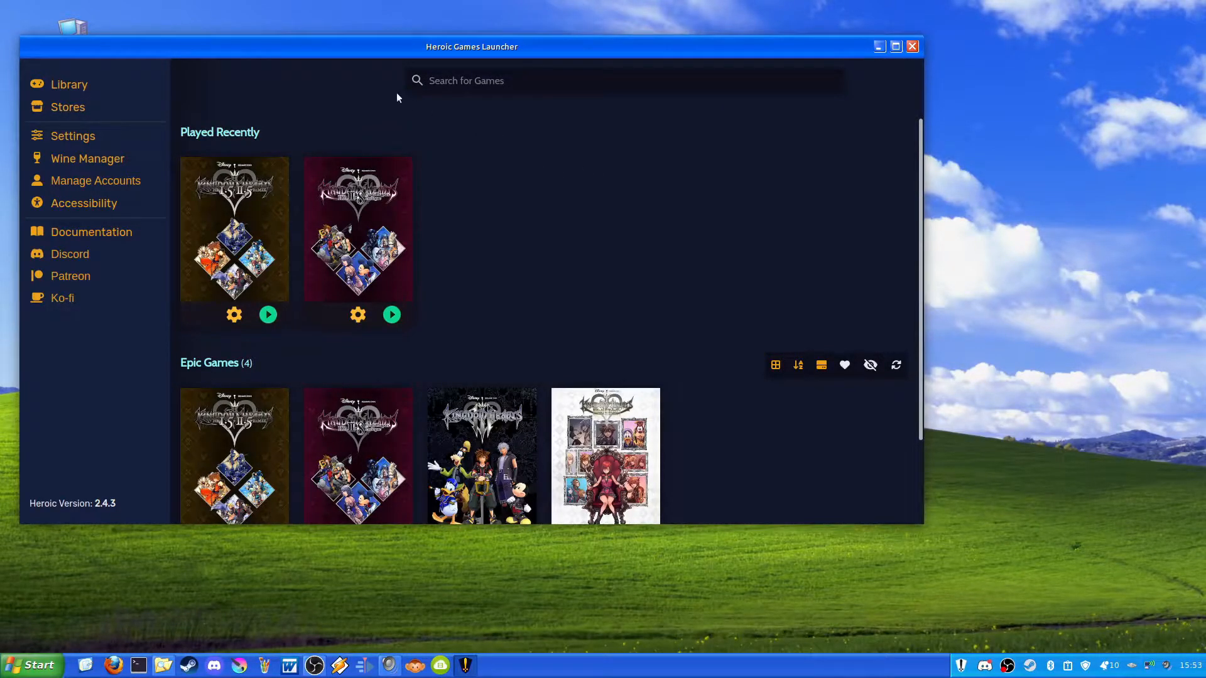
{"action": "mouse_move", "coordinate": [581, 50]}
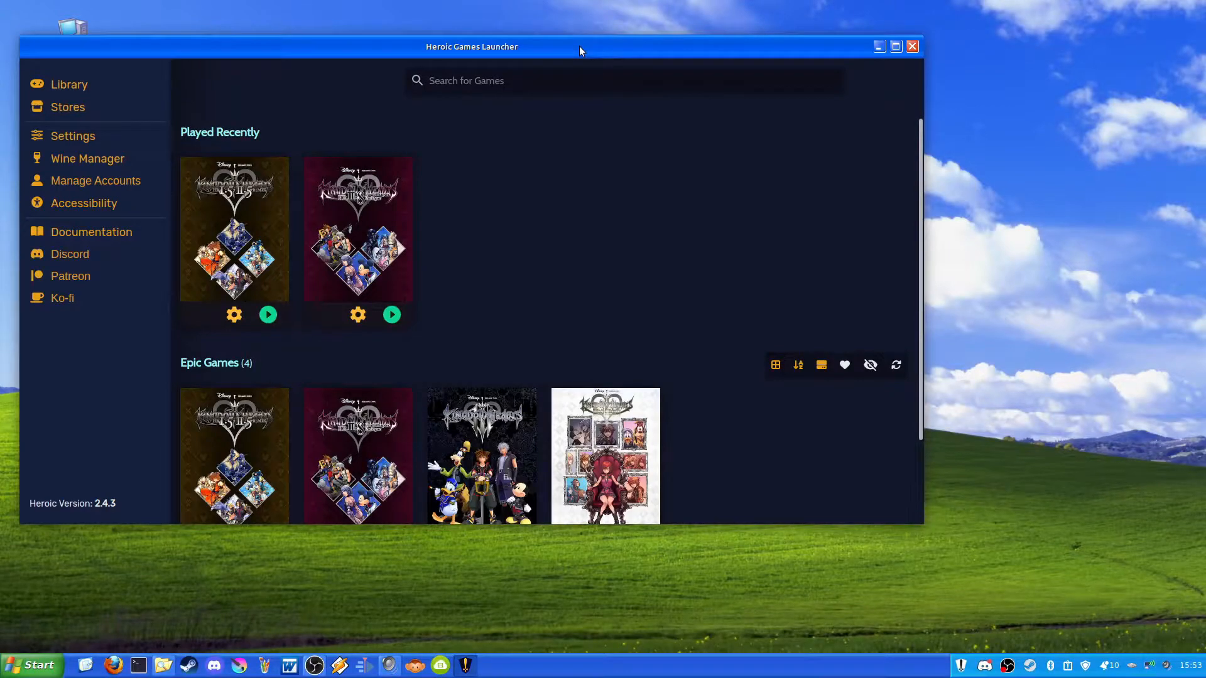
{"action": "mouse_move", "coordinate": [527, 41]}
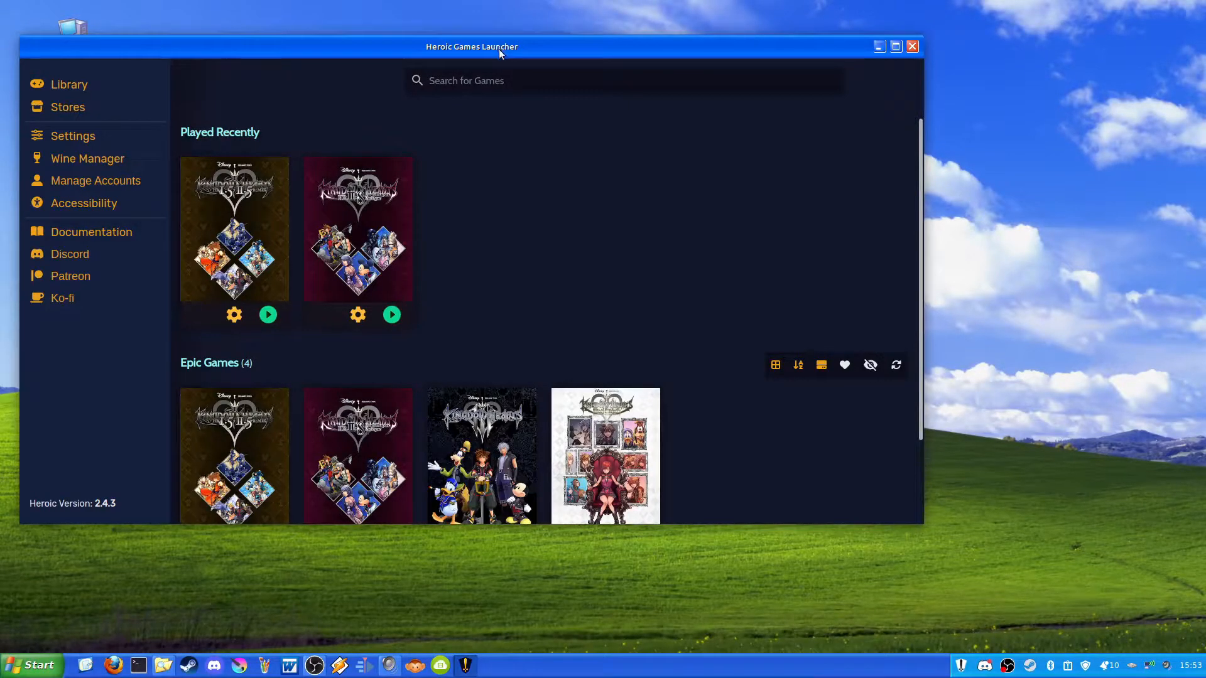
{"action": "mouse_move", "coordinate": [577, 158]}
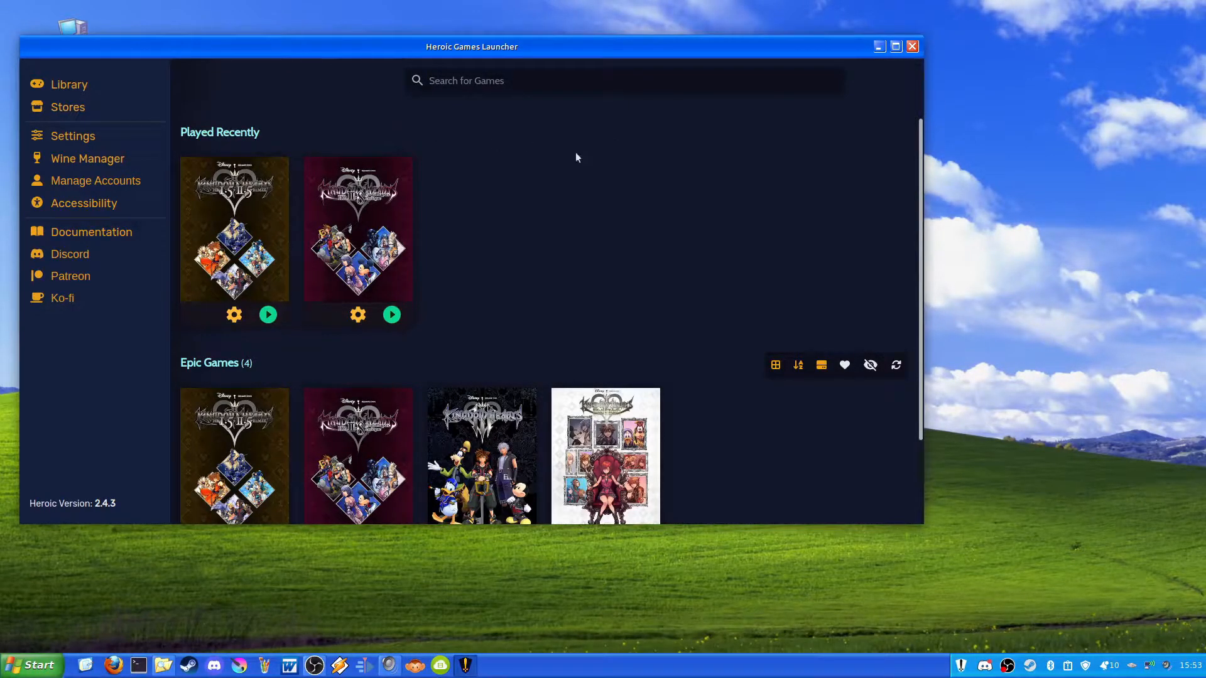
{"action": "mouse_move", "coordinate": [546, 351]}
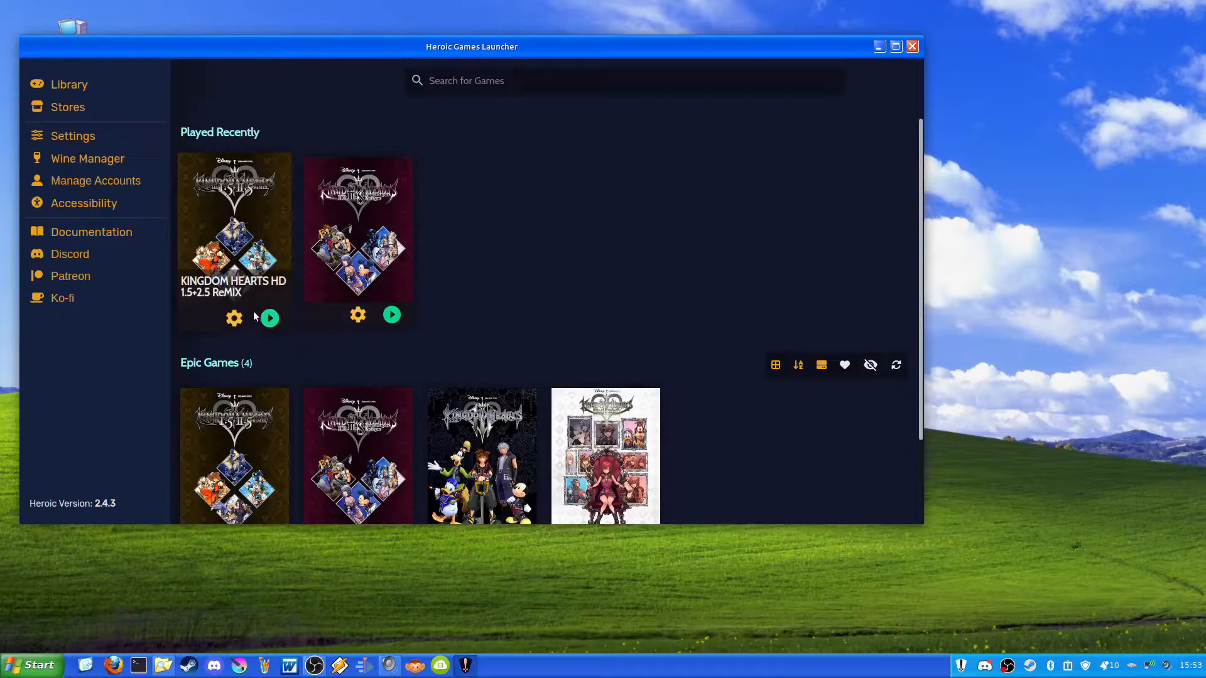
{"action": "mouse_move", "coordinate": [271, 318]}
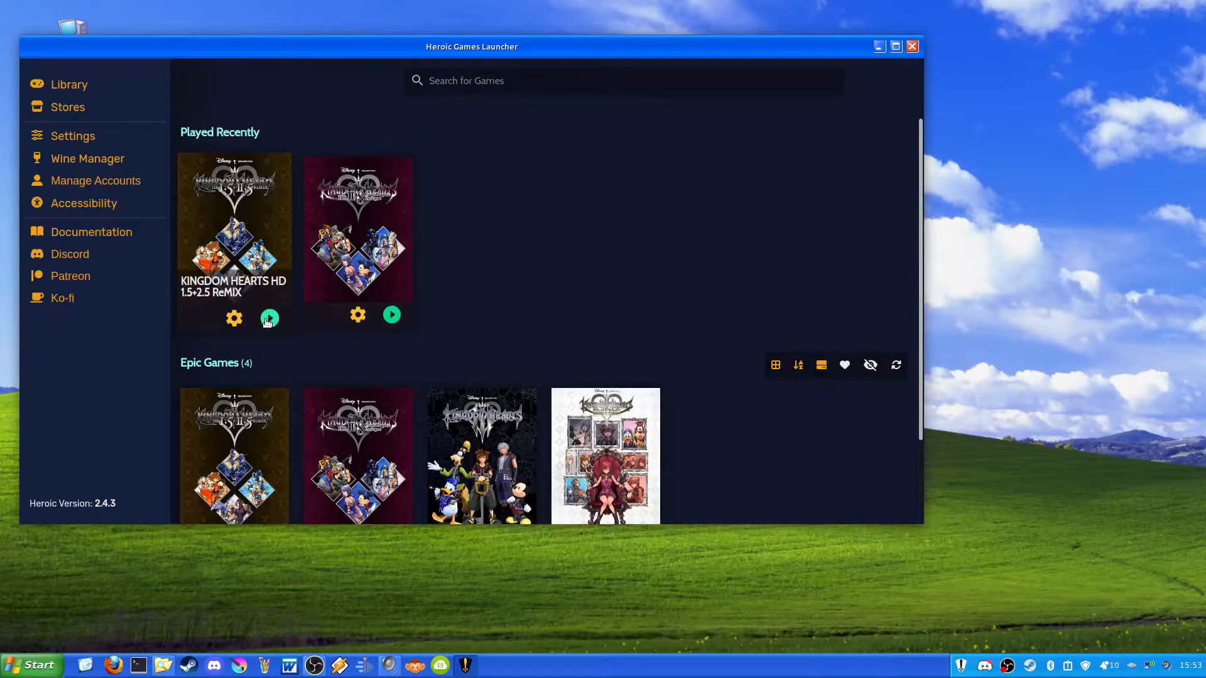
{"action": "mouse_move", "coordinate": [269, 319]}
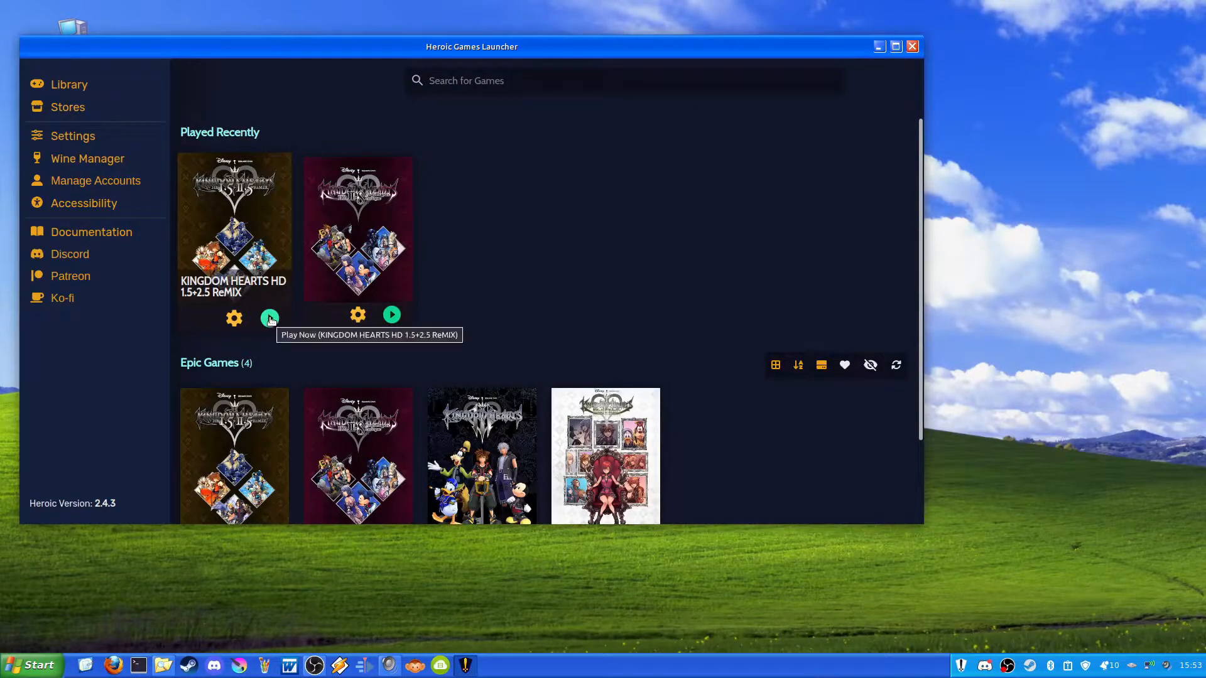
Launch KINGDOM HEARTS HD 1.5+2.5 ReMIX via Play Now in Played Recently.
{"action": "left_click", "coordinate": [269, 318]}
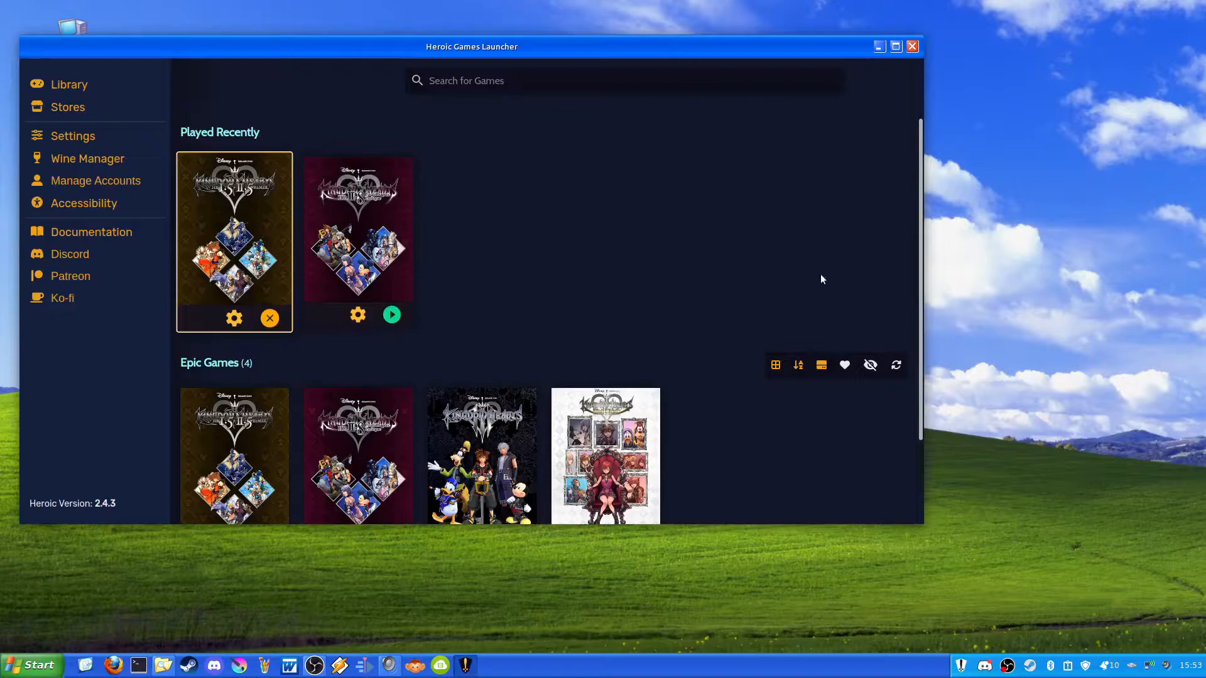
{"action": "mouse_move", "coordinate": [917, 213]}
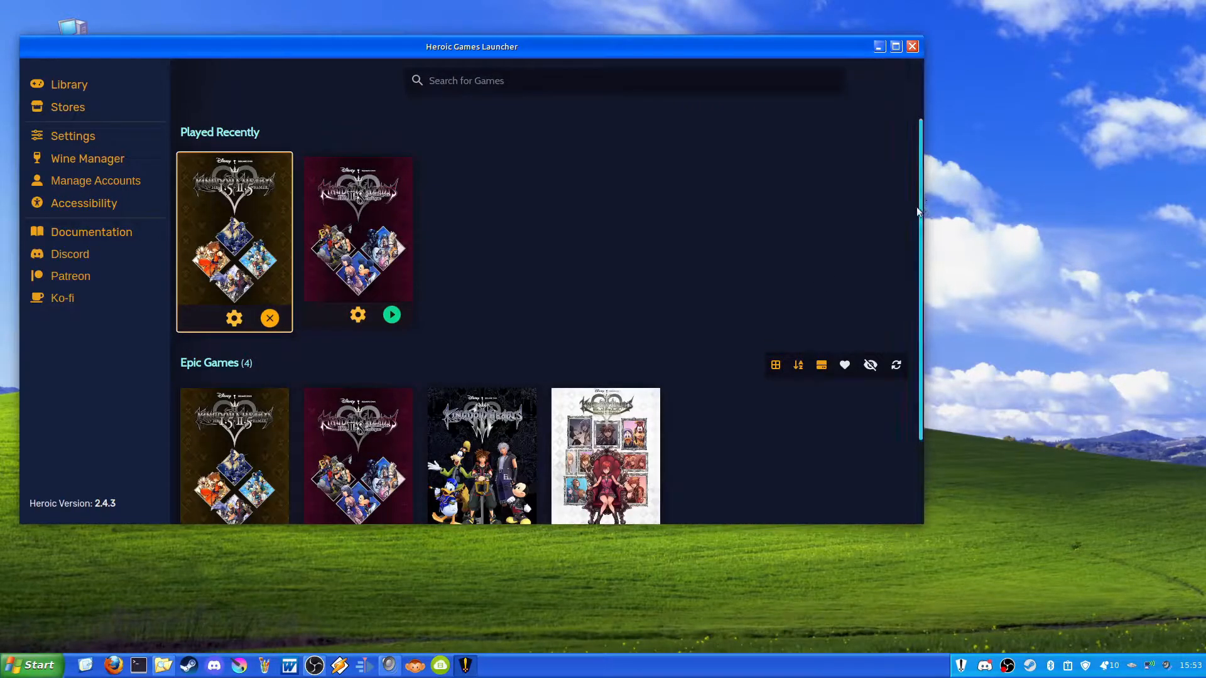
{"action": "mouse_move", "coordinate": [941, 188]}
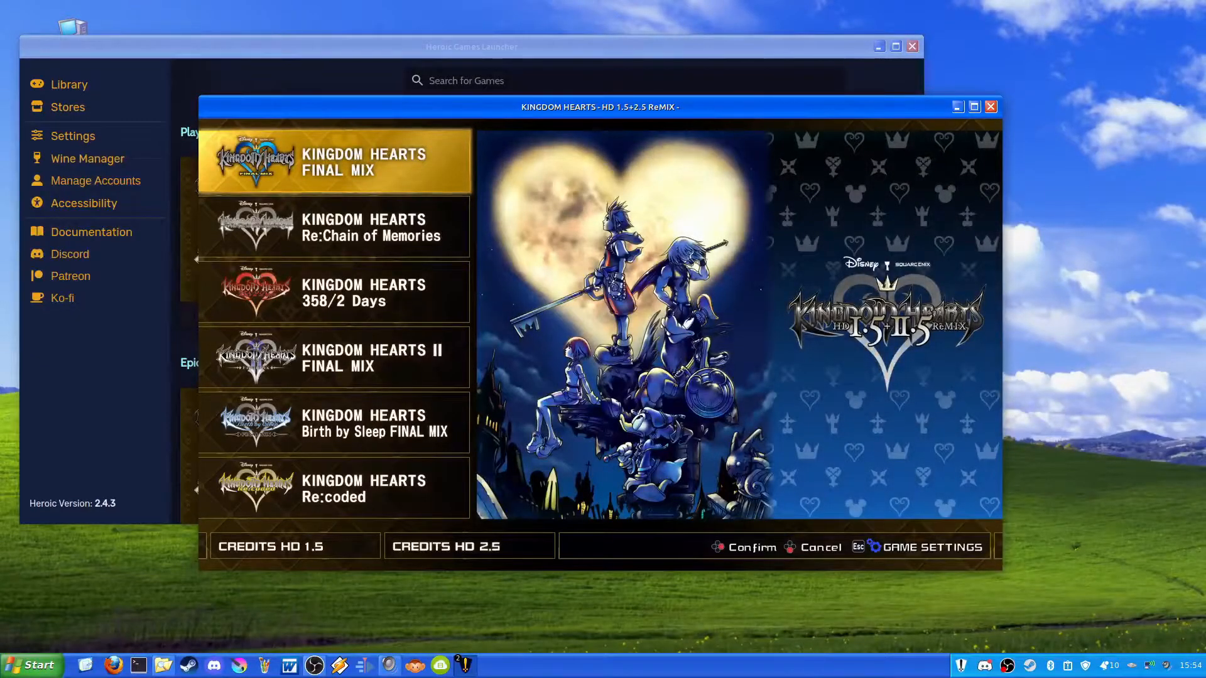
Choose KINGDOM HEARTS FINAL MIX from the collection menu and answer its play prompt.
{"action": "left_click", "coordinate": [333, 227]}
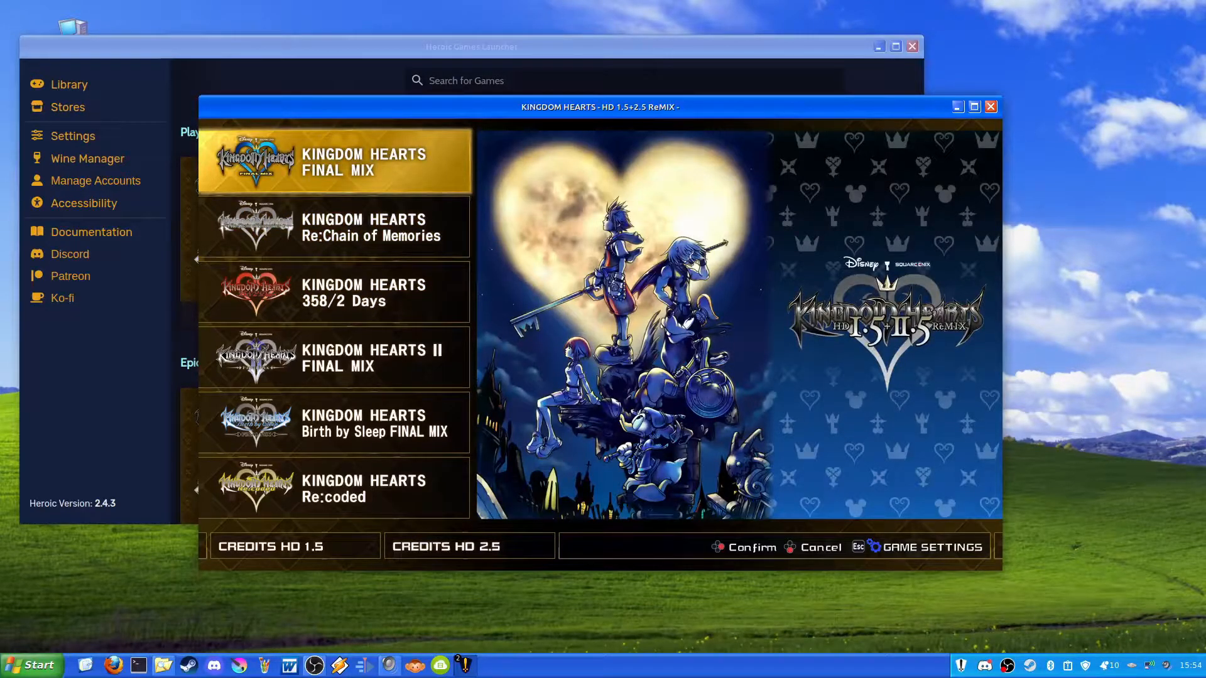
{"action": "left_click", "coordinate": [745, 548]}
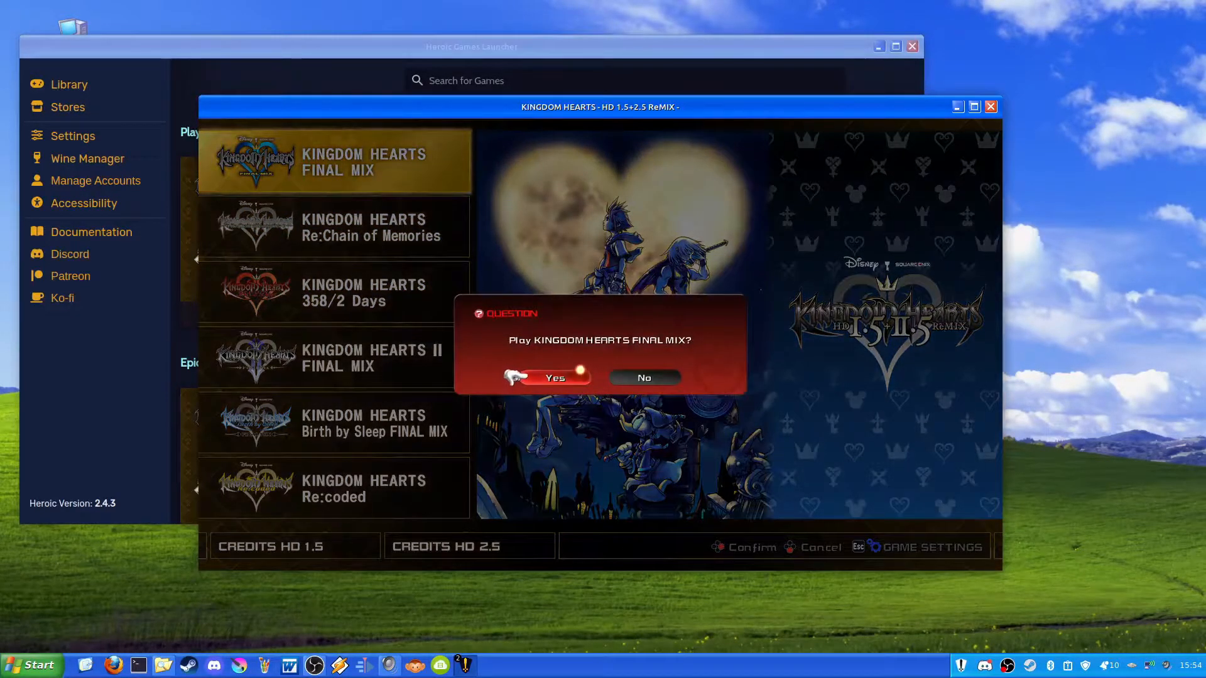
{"action": "left_click", "coordinate": [554, 377]}
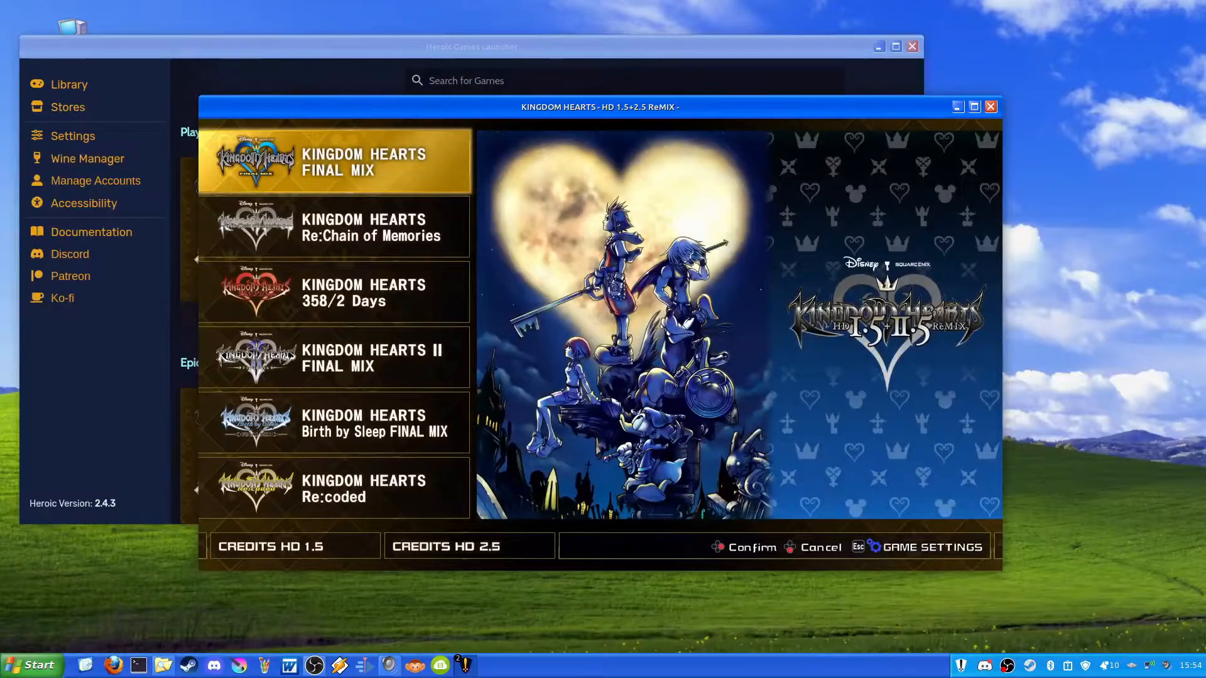
Quit the game collection window, returning to the launcher library.
{"action": "left_click", "coordinate": [334, 228]}
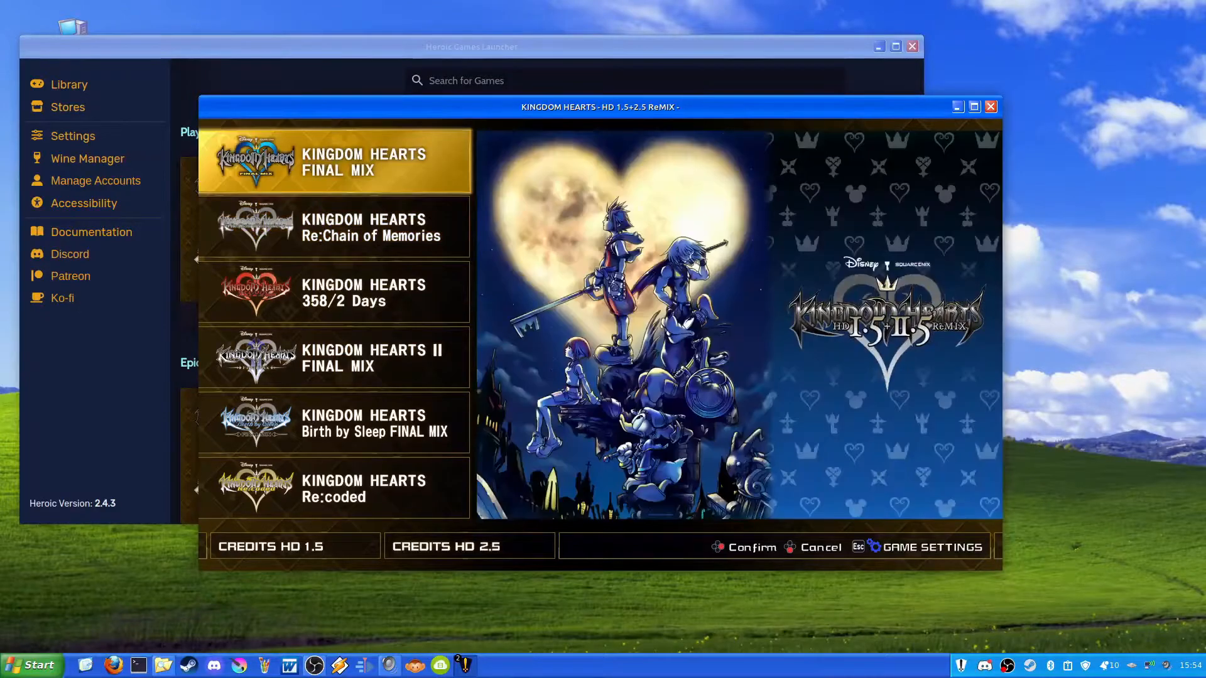
{"action": "left_click", "coordinate": [934, 547]}
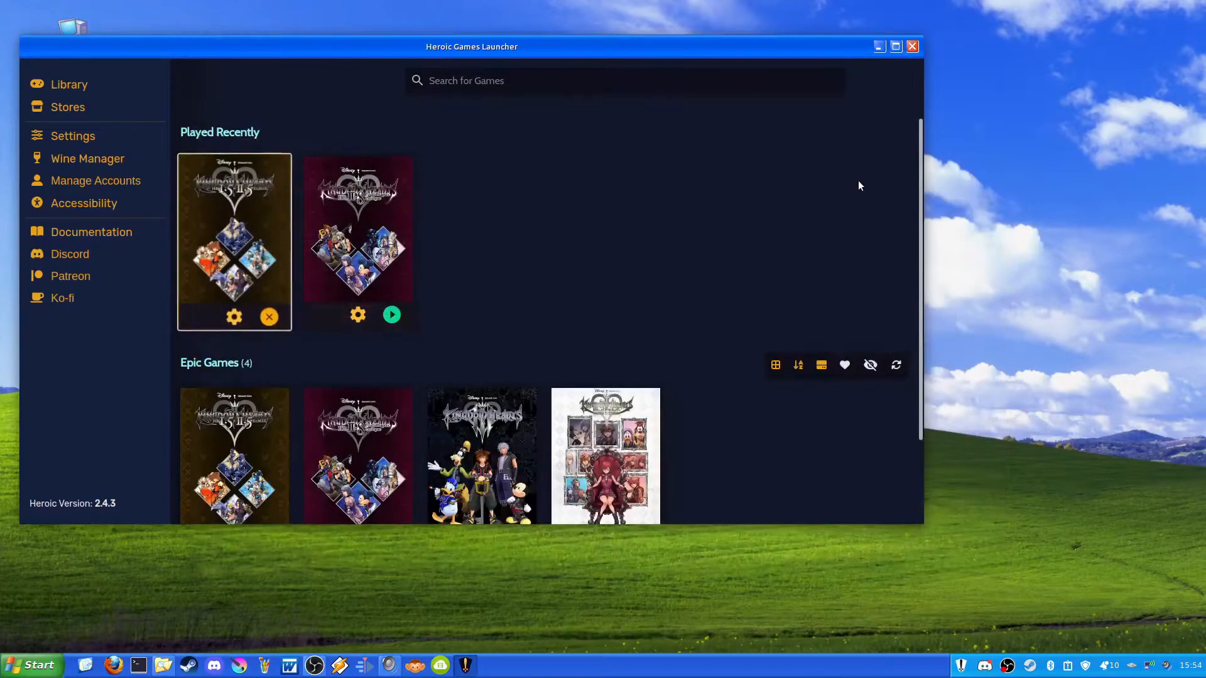
{"action": "mouse_move", "coordinate": [263, 244]}
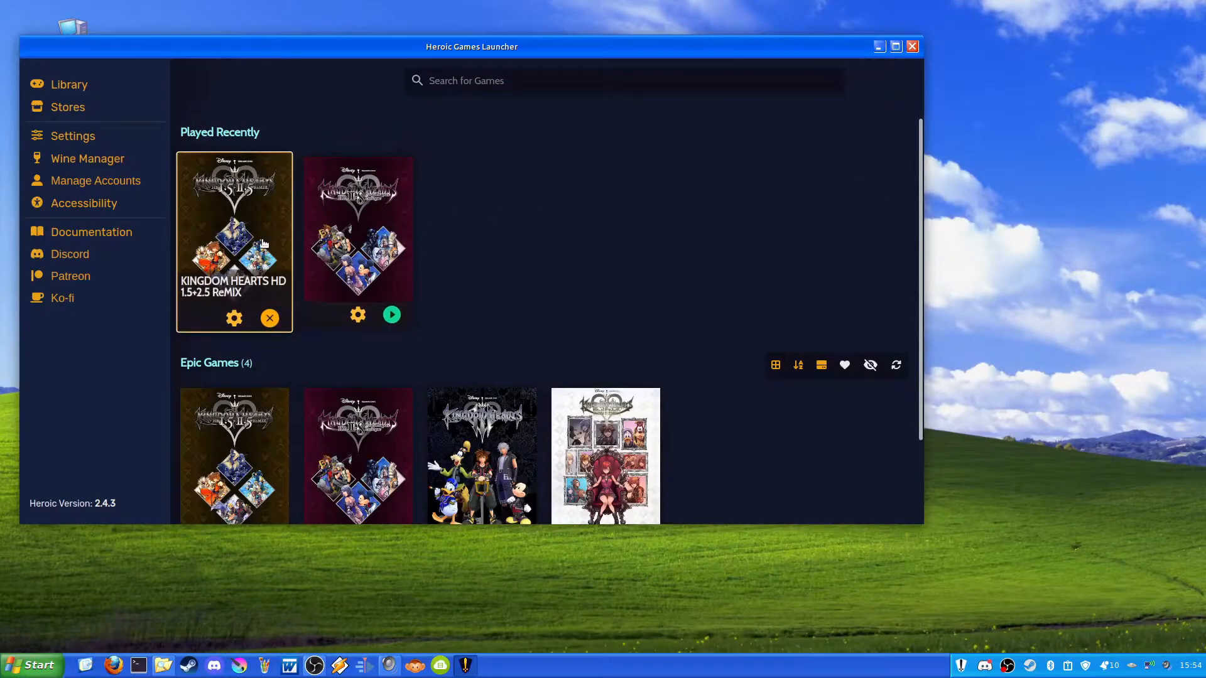
{"action": "mouse_move", "coordinate": [234, 322]}
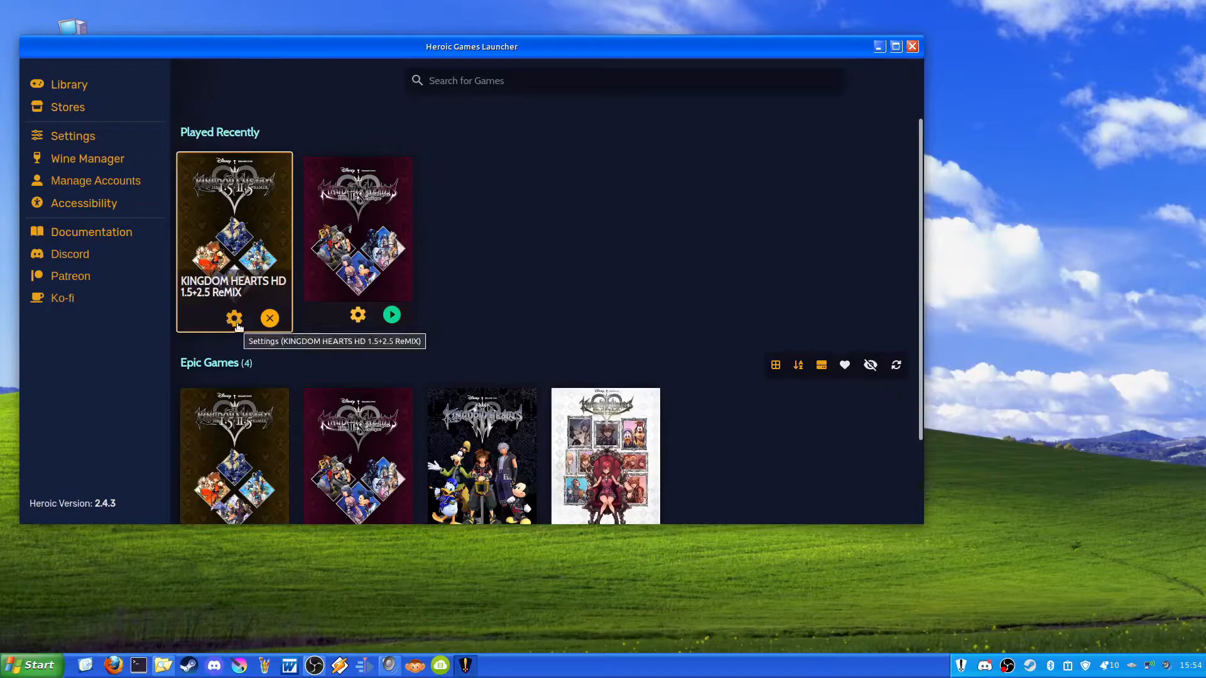
Reach the game's Other settings and start choosing an alternative EXE to run.
{"action": "left_click", "coordinate": [235, 318]}
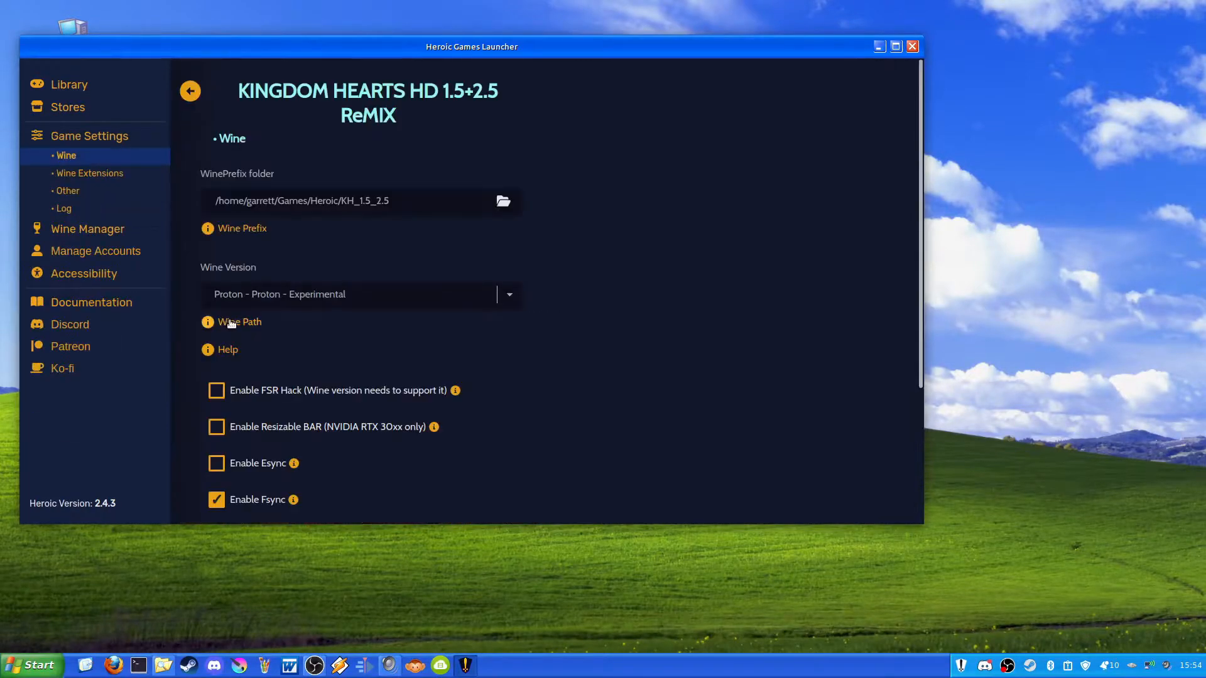
{"action": "mouse_move", "coordinate": [334, 206]}
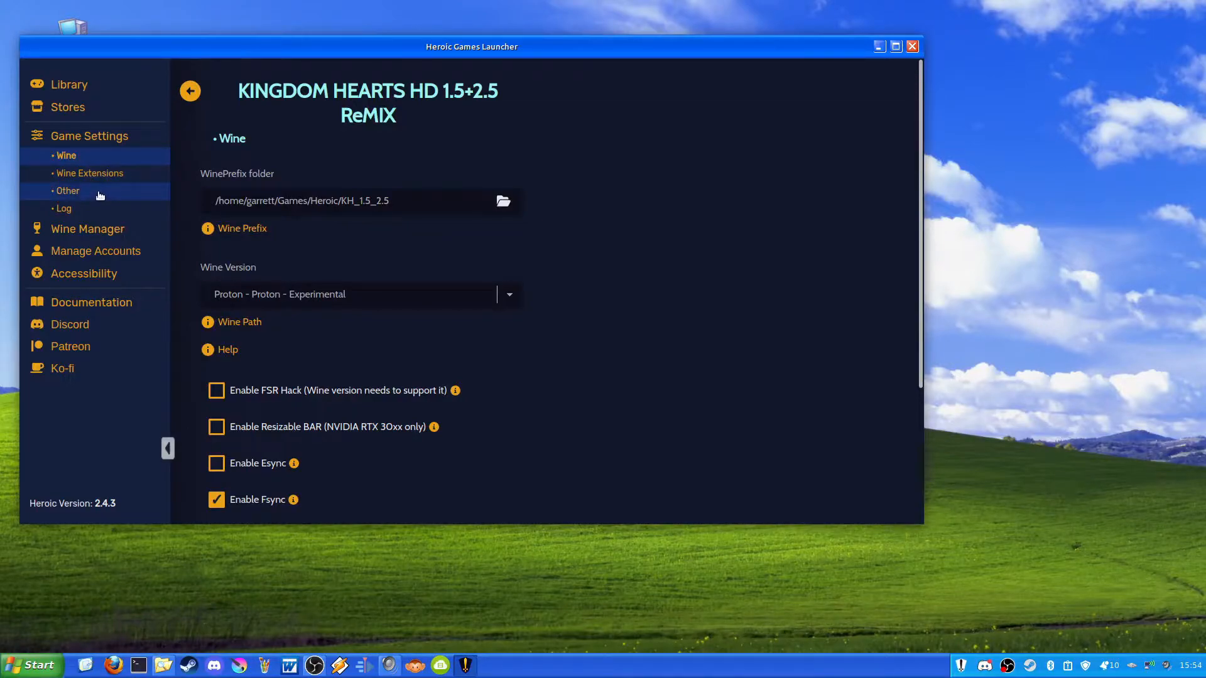
{"action": "left_click", "coordinate": [67, 190]}
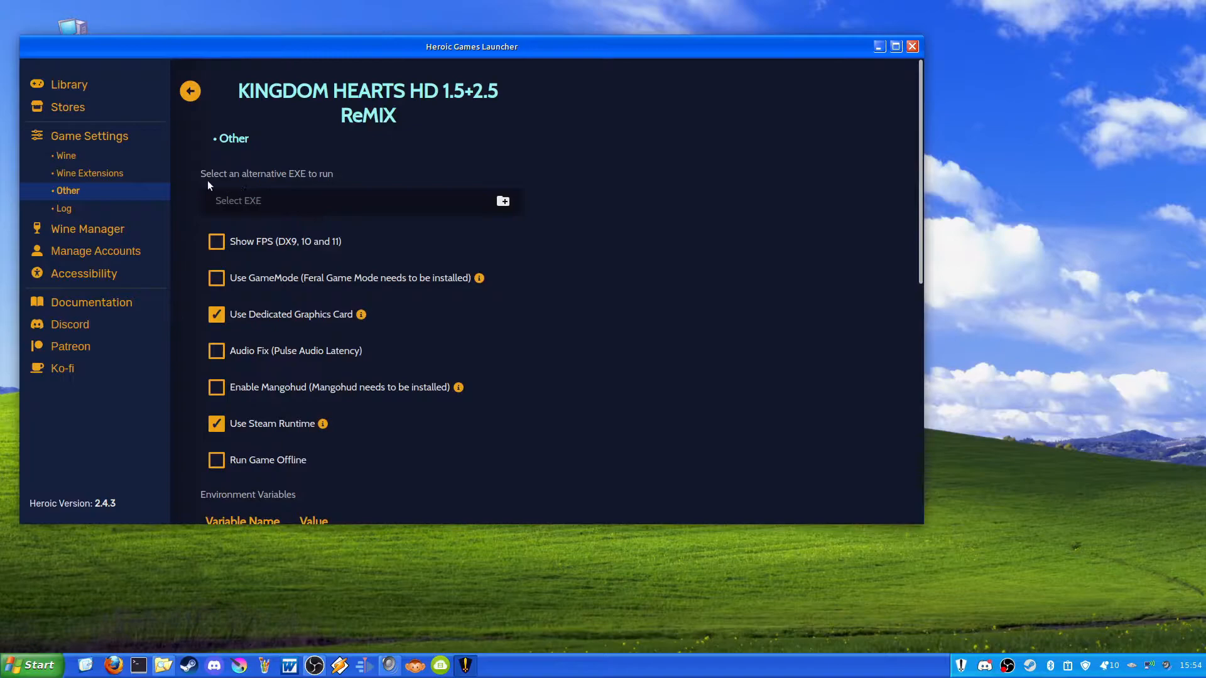
{"action": "mouse_move", "coordinate": [325, 194]}
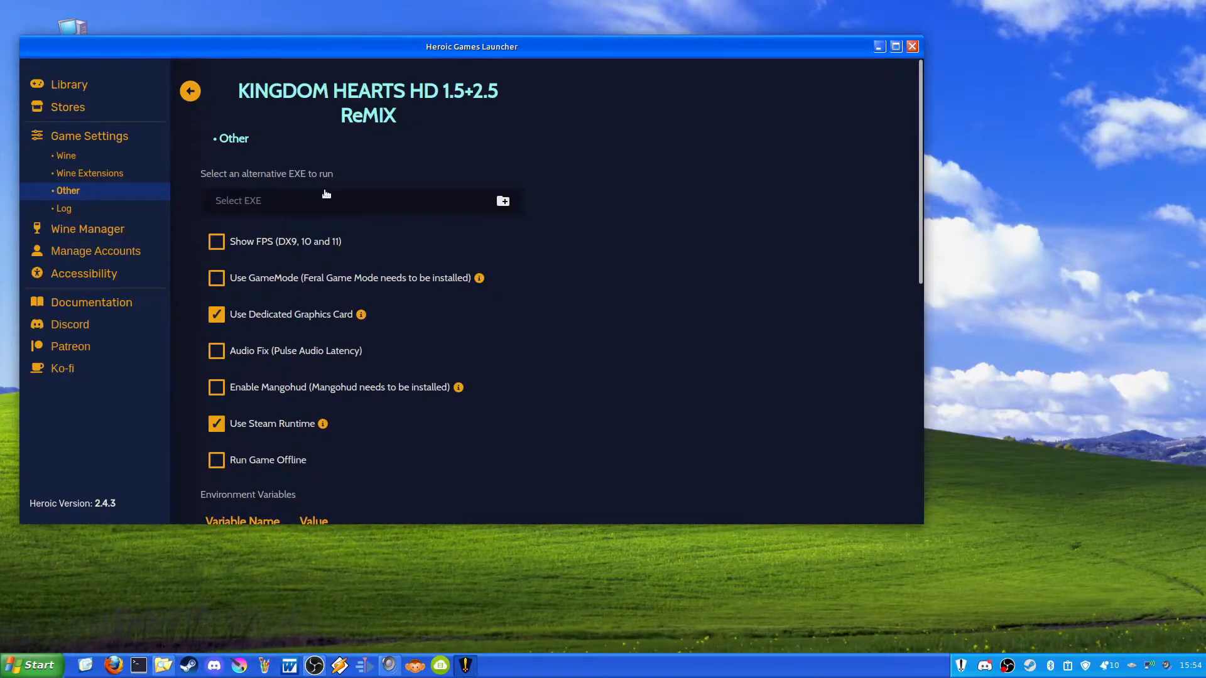
{"action": "left_click", "coordinate": [502, 201]}
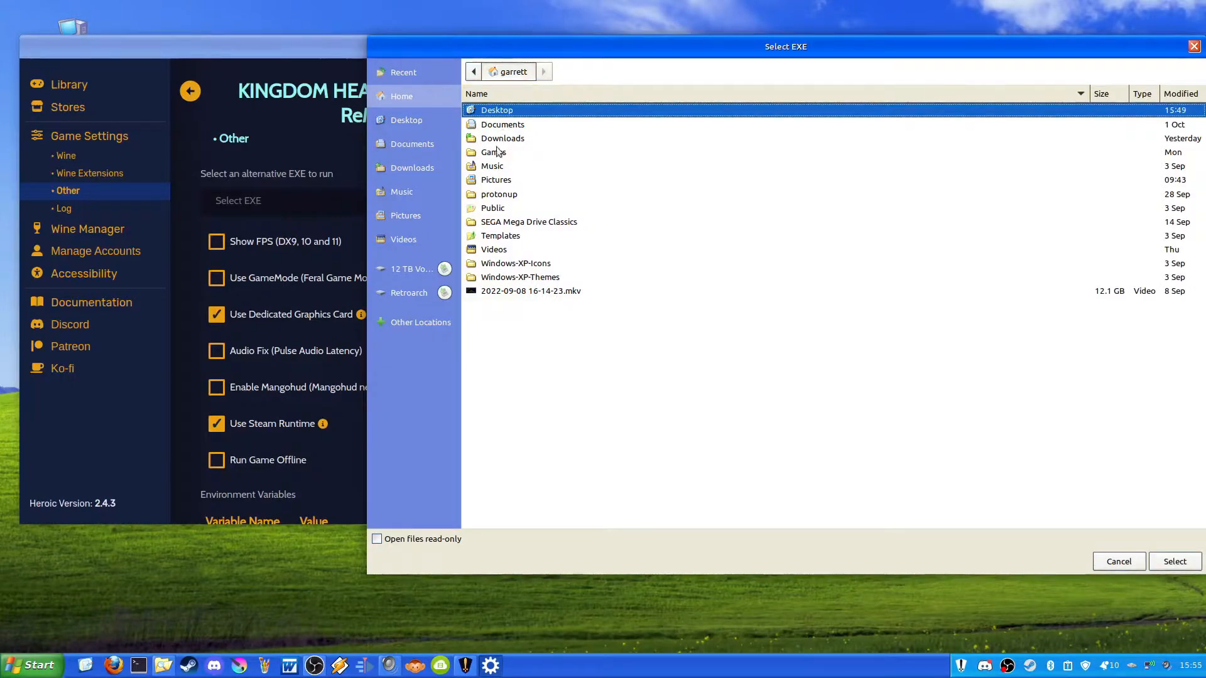
Browse through the Games and Heroic folders into the KH_1.5_2.5 game folder.
{"action": "double_click", "coordinate": [492, 152]}
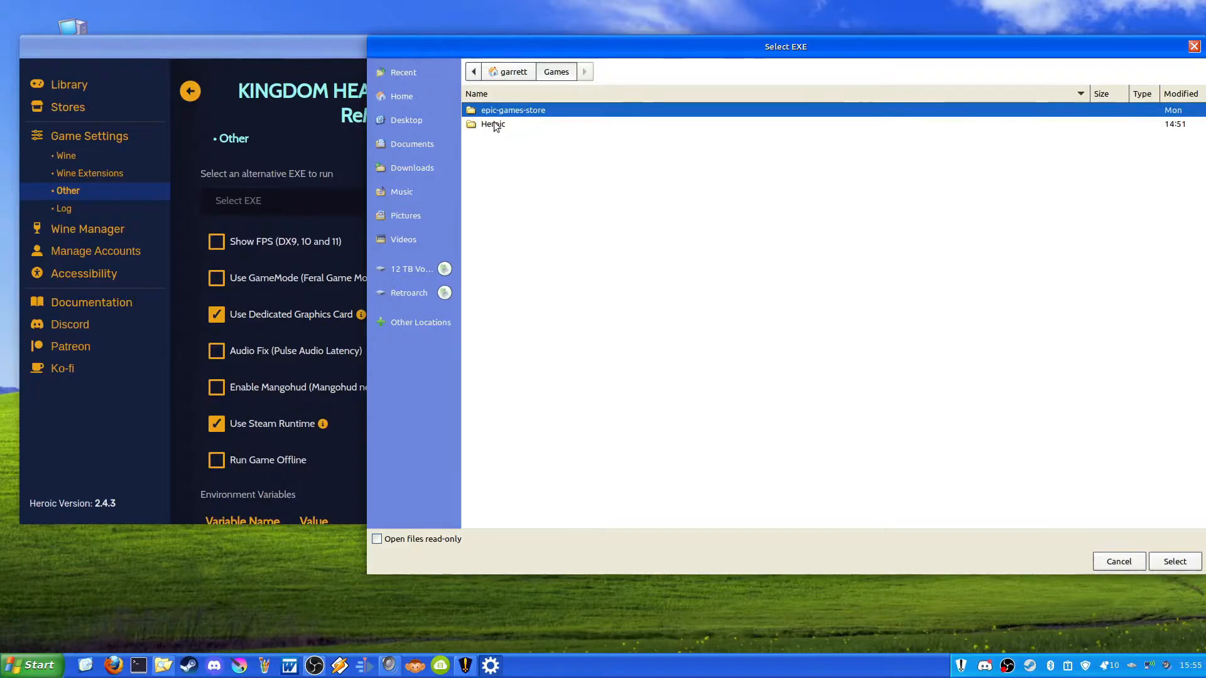
{"action": "double_click", "coordinate": [493, 124]}
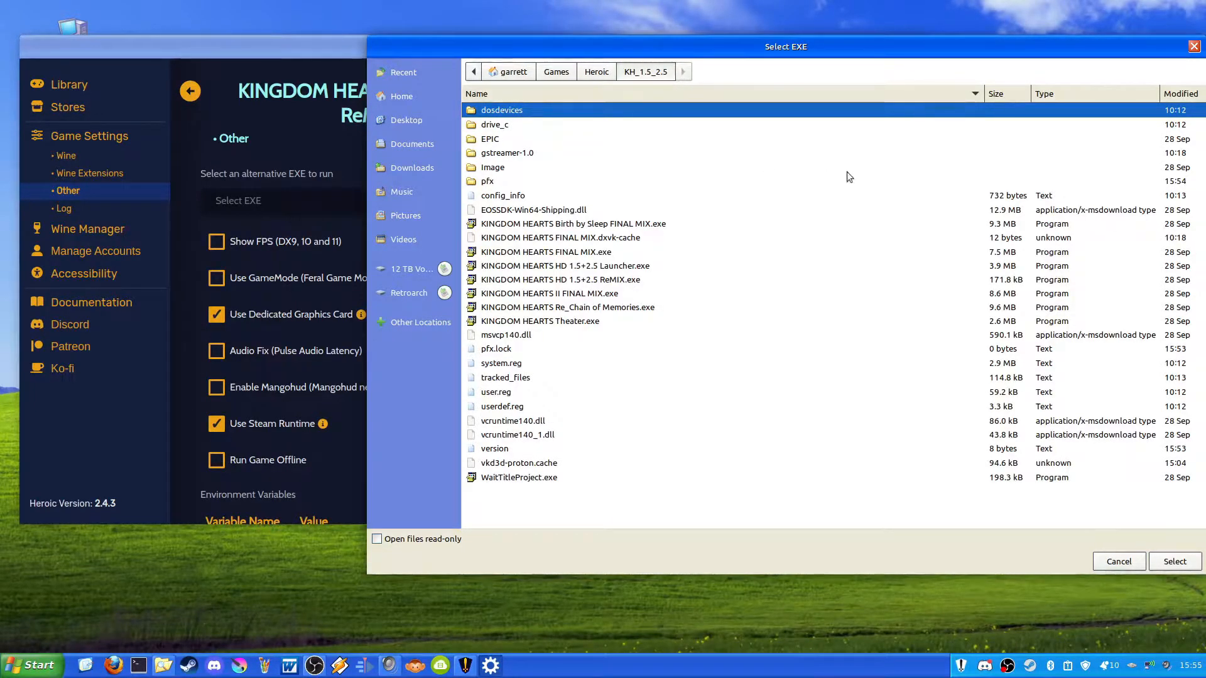
{"action": "mouse_move", "coordinate": [522, 268]}
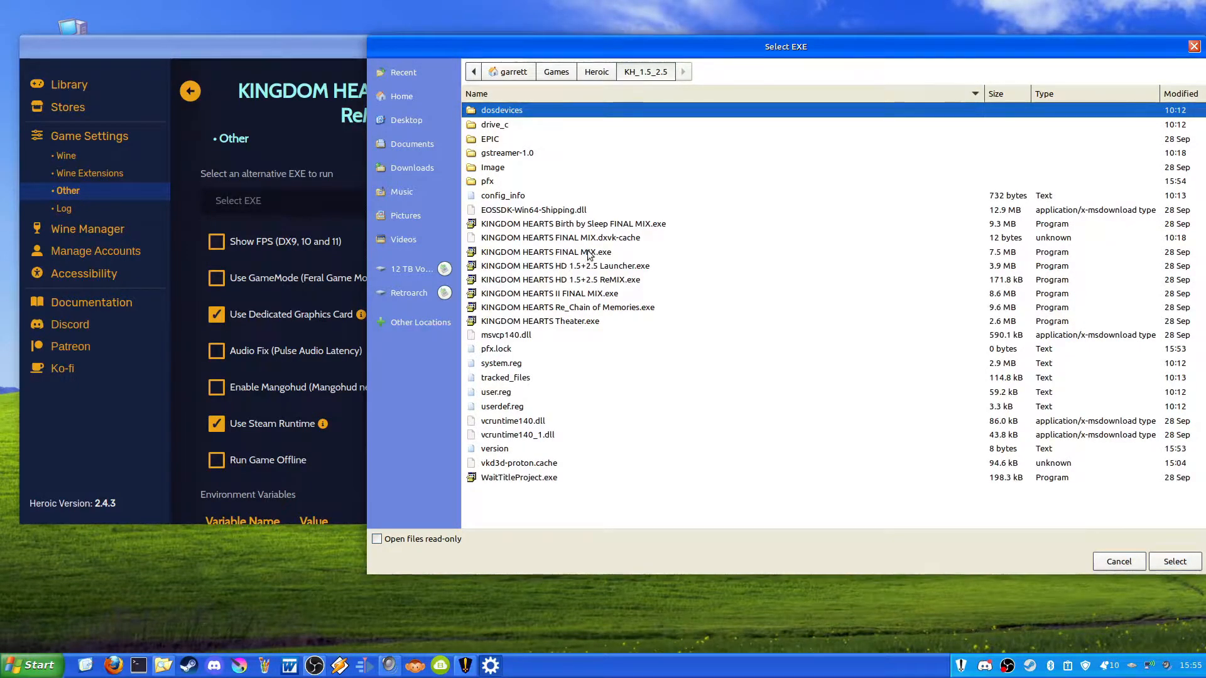
Settle on KINGDOM HEARTS FINAL MIX.exe after briefly selecting KINGDOM HEARTS II FINAL MIX.exe.
{"action": "left_click", "coordinate": [546, 252]}
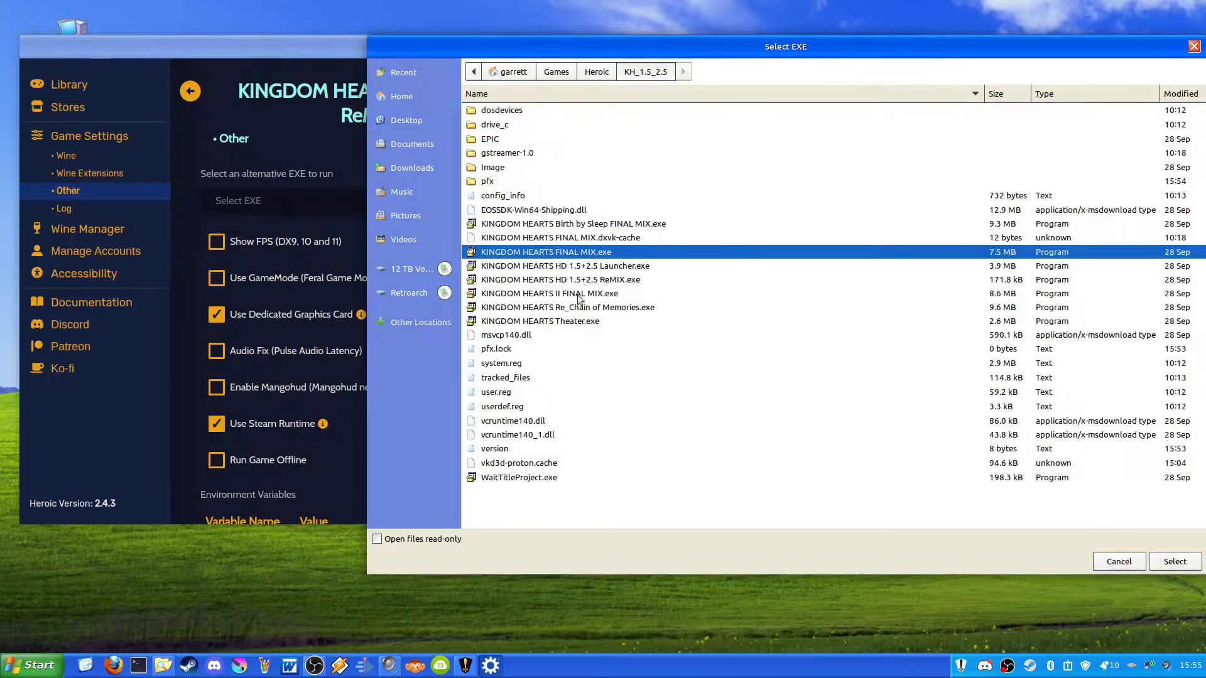
{"action": "mouse_move", "coordinate": [617, 296]}
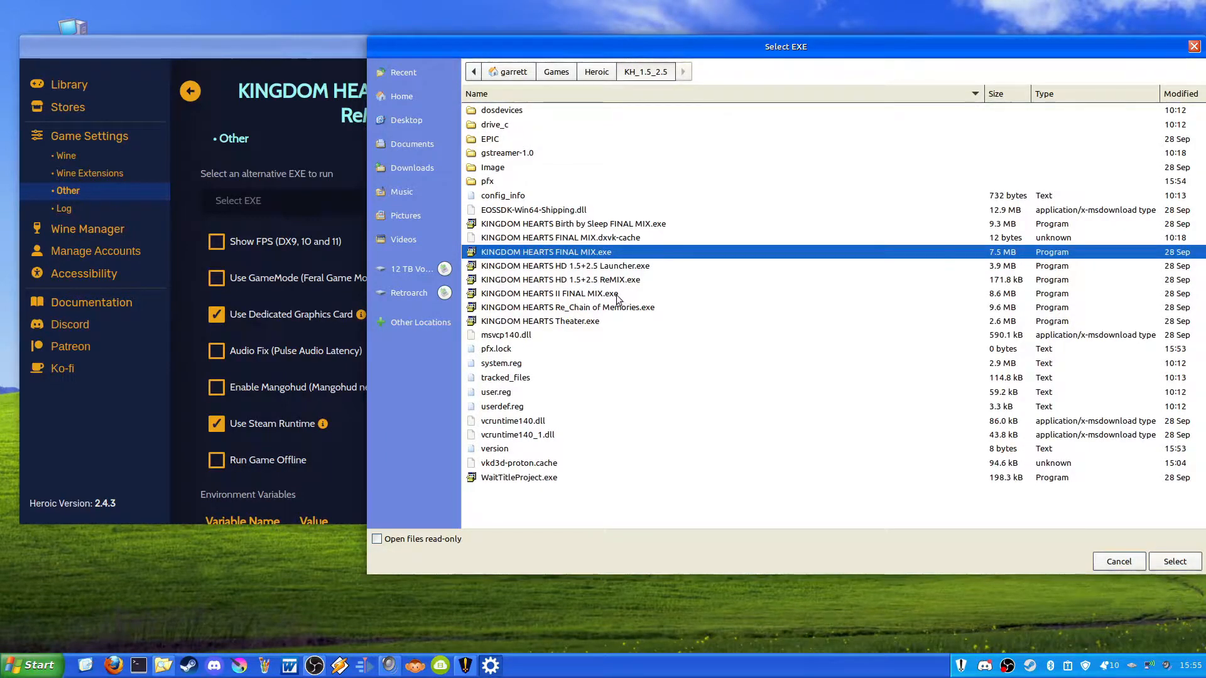
{"action": "left_click", "coordinate": [549, 294]}
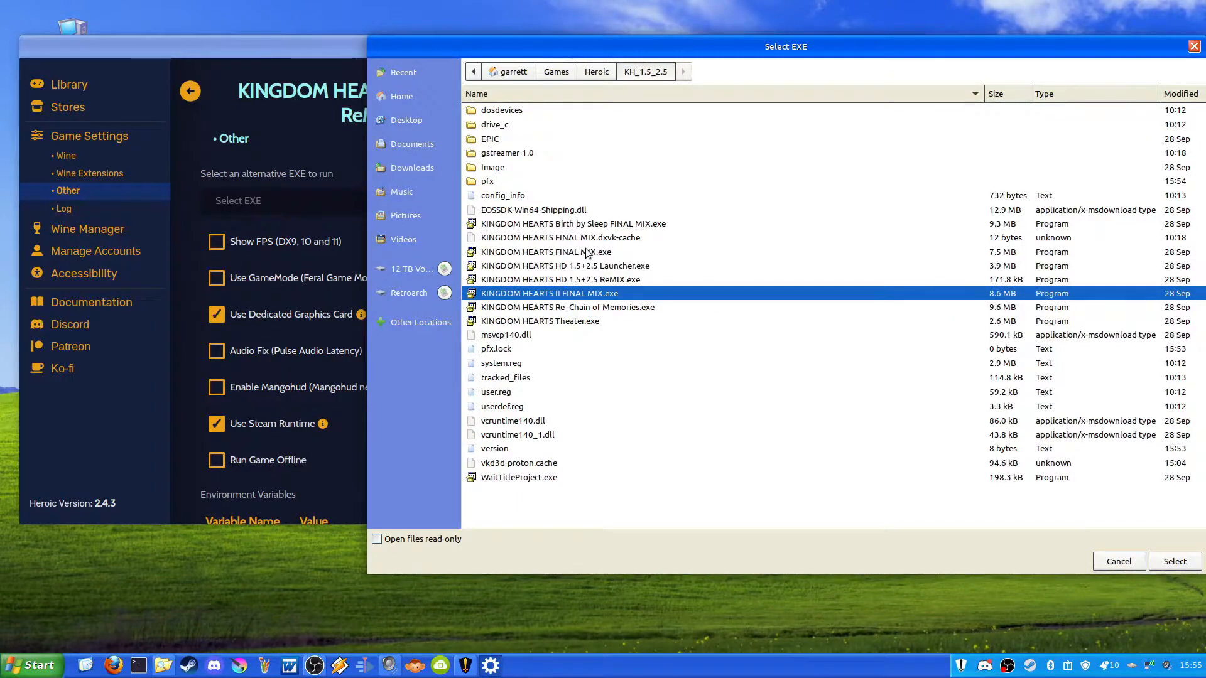
{"action": "left_click", "coordinate": [546, 252]}
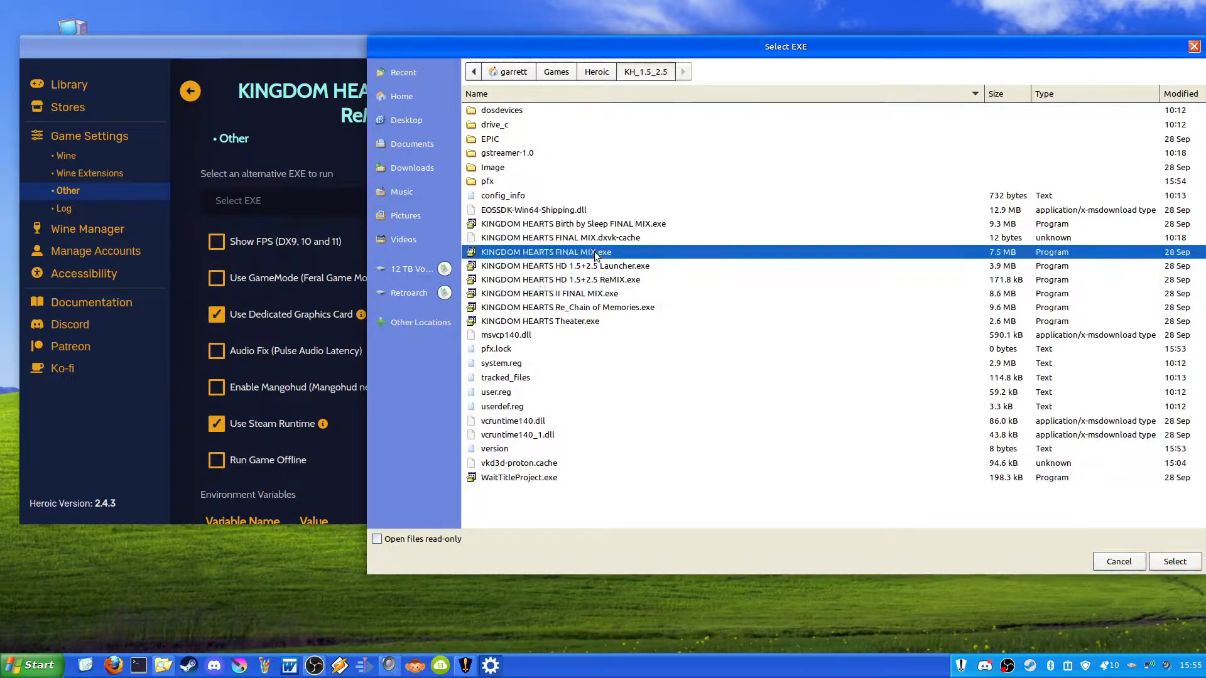
Apply FINAL MIX.exe as the alternative EXE, check the Wine version, and return to the library.
{"action": "left_click", "coordinate": [1175, 561]}
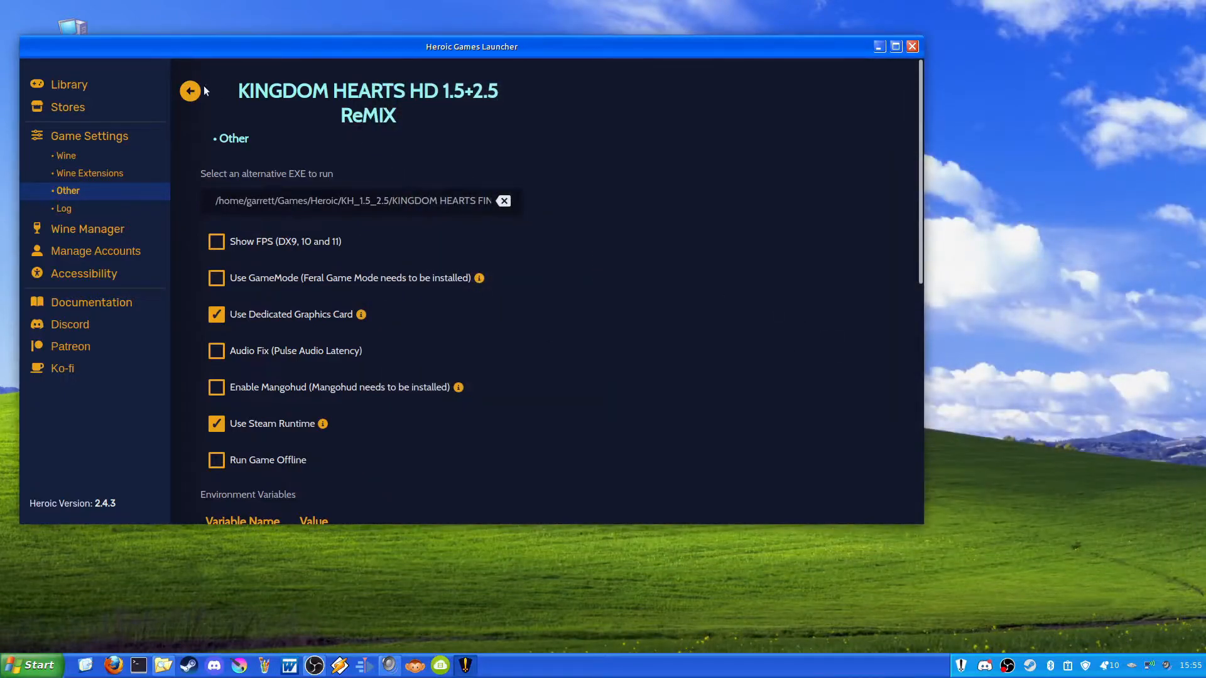
{"action": "left_click", "coordinate": [66, 156]}
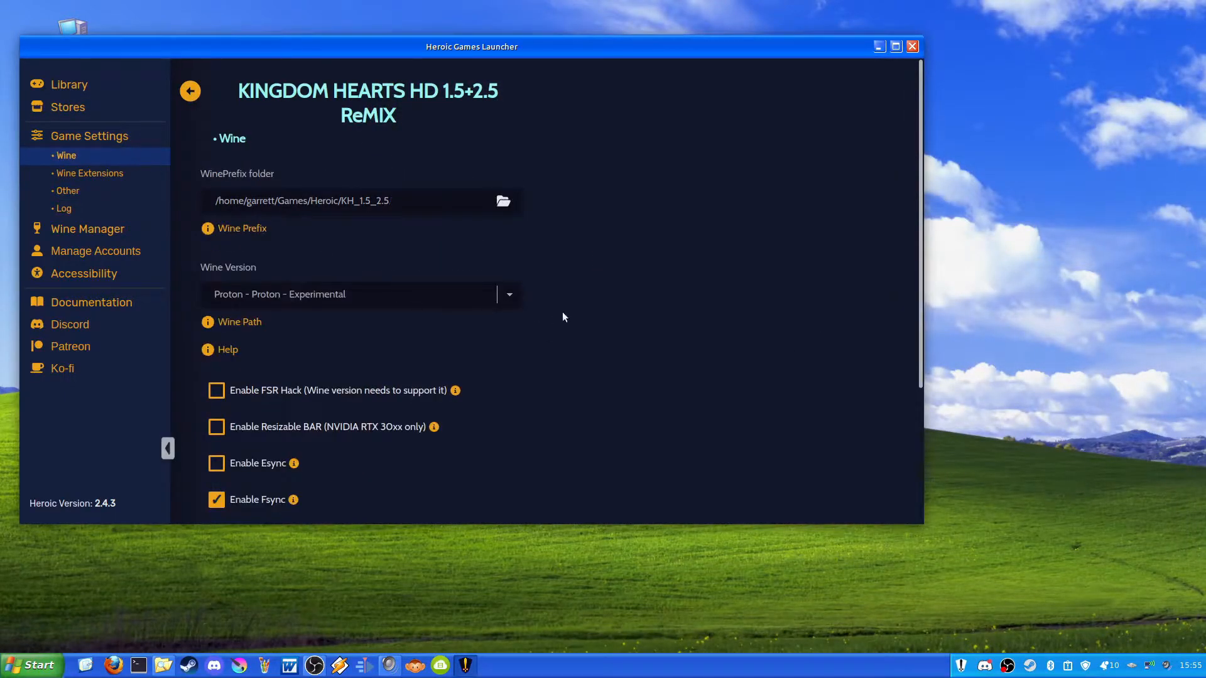
{"action": "mouse_move", "coordinate": [559, 313]}
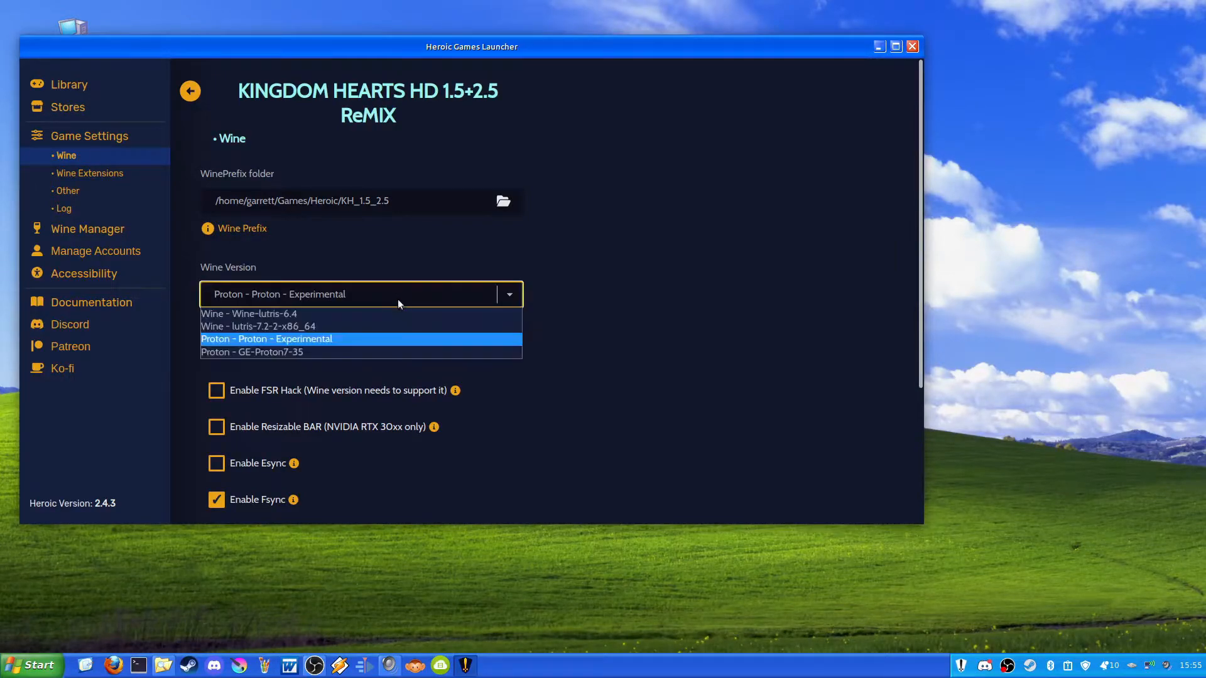
{"action": "mouse_move", "coordinate": [342, 280]}
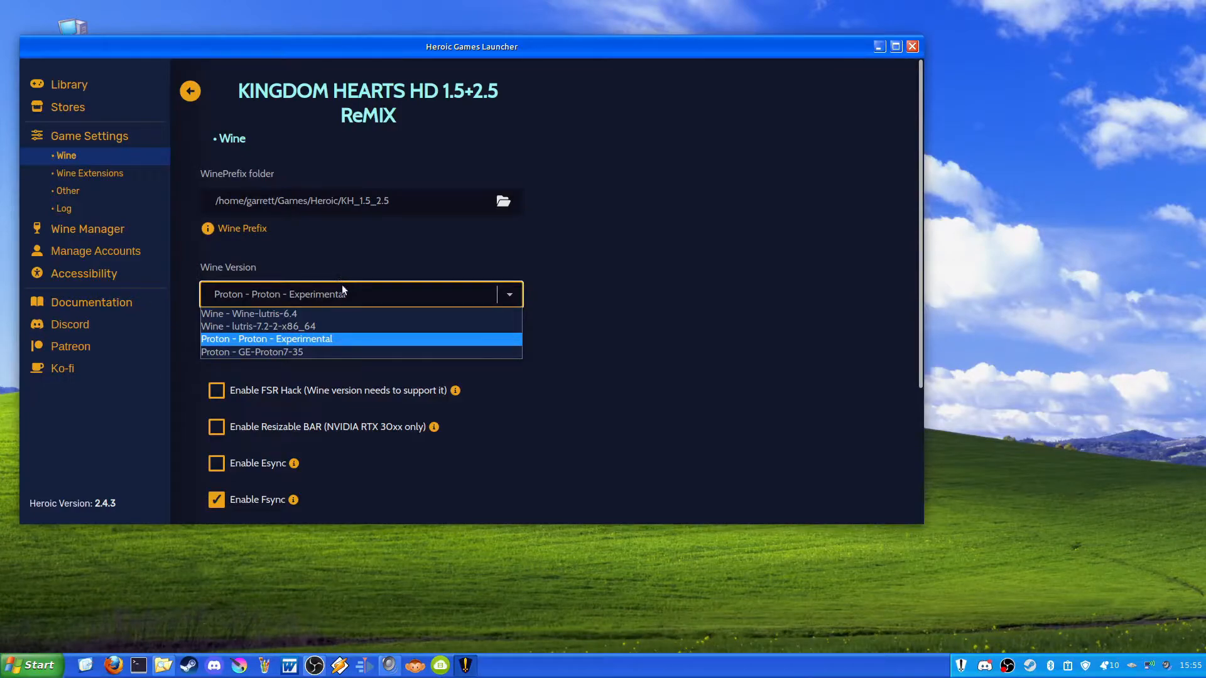
{"action": "left_click", "coordinate": [191, 91]}
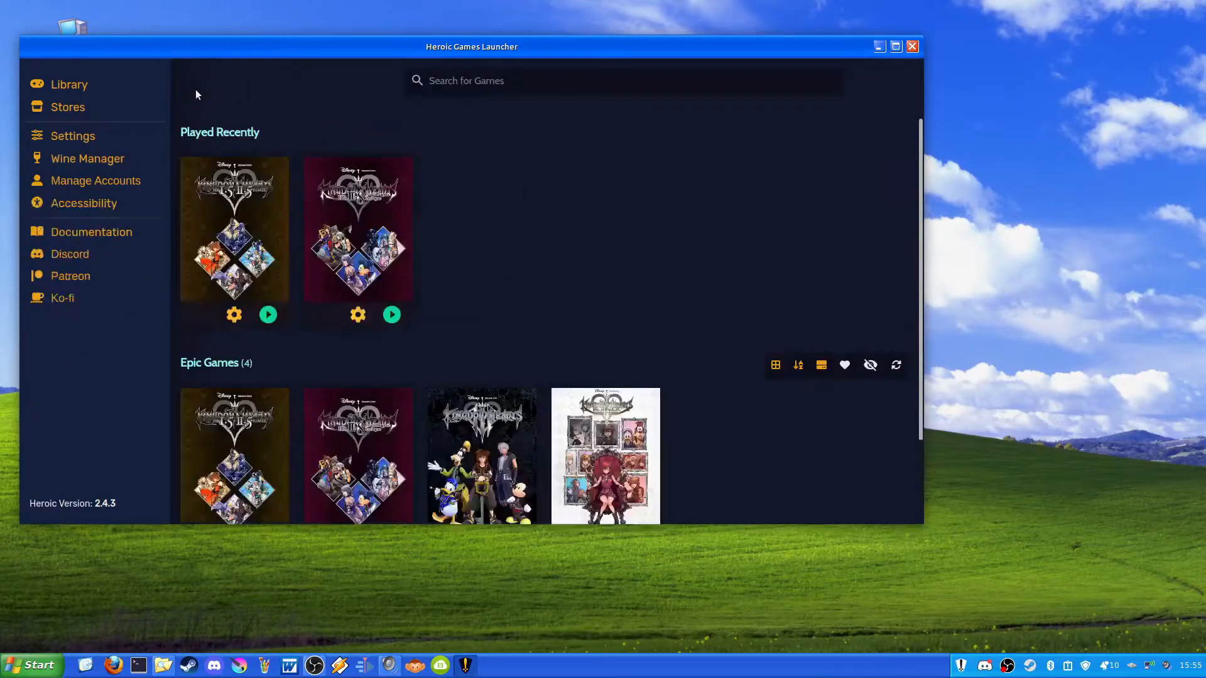
Bring up Nemo and open the KH_1.5_2.5 game folder inside Heroic.
{"action": "left_click", "coordinate": [912, 46]}
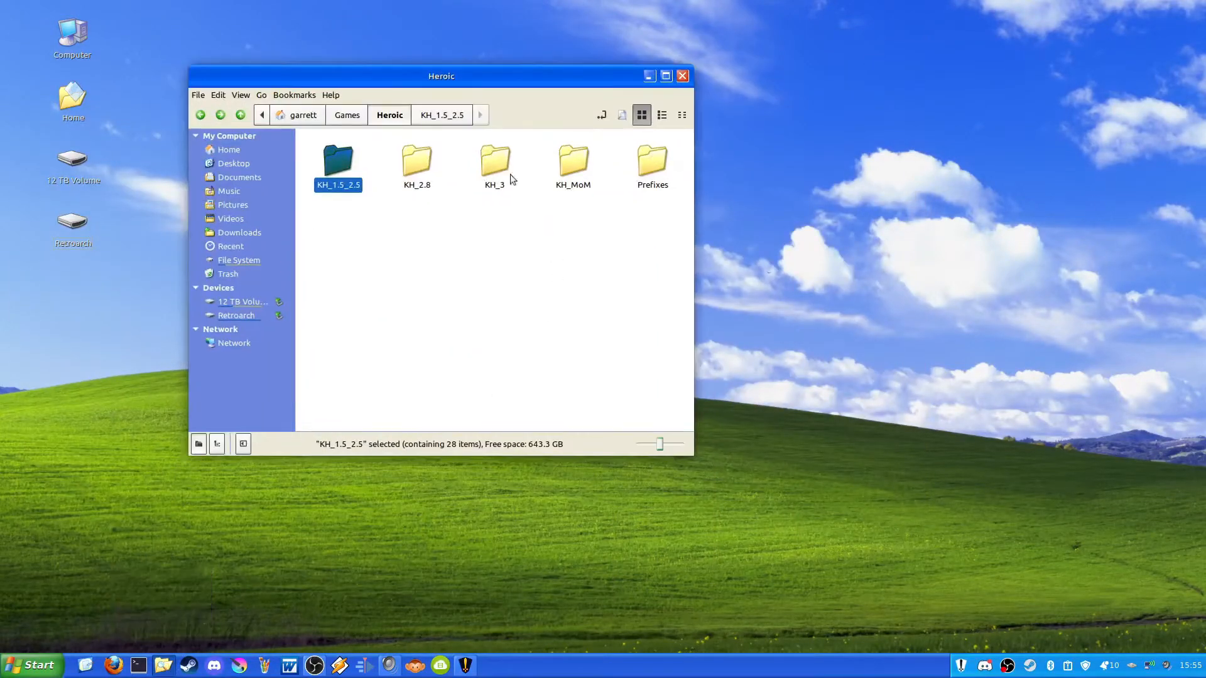
{"action": "left_click", "coordinate": [417, 233]}
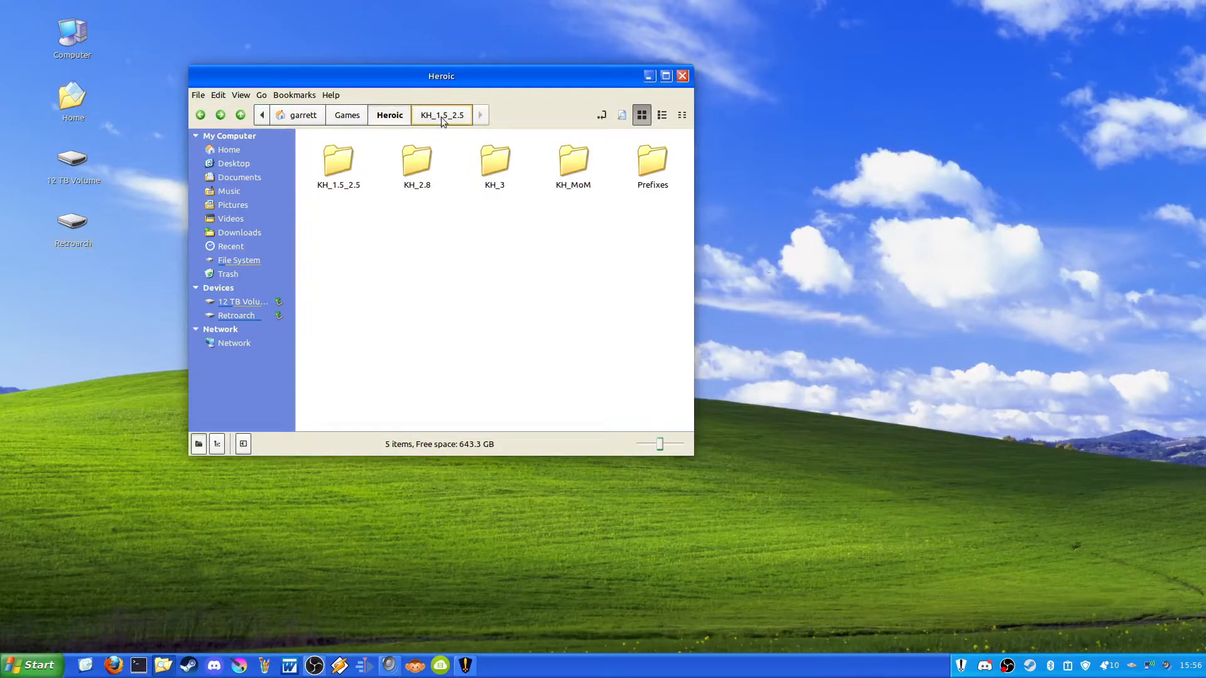
{"action": "left_click", "coordinate": [339, 162]}
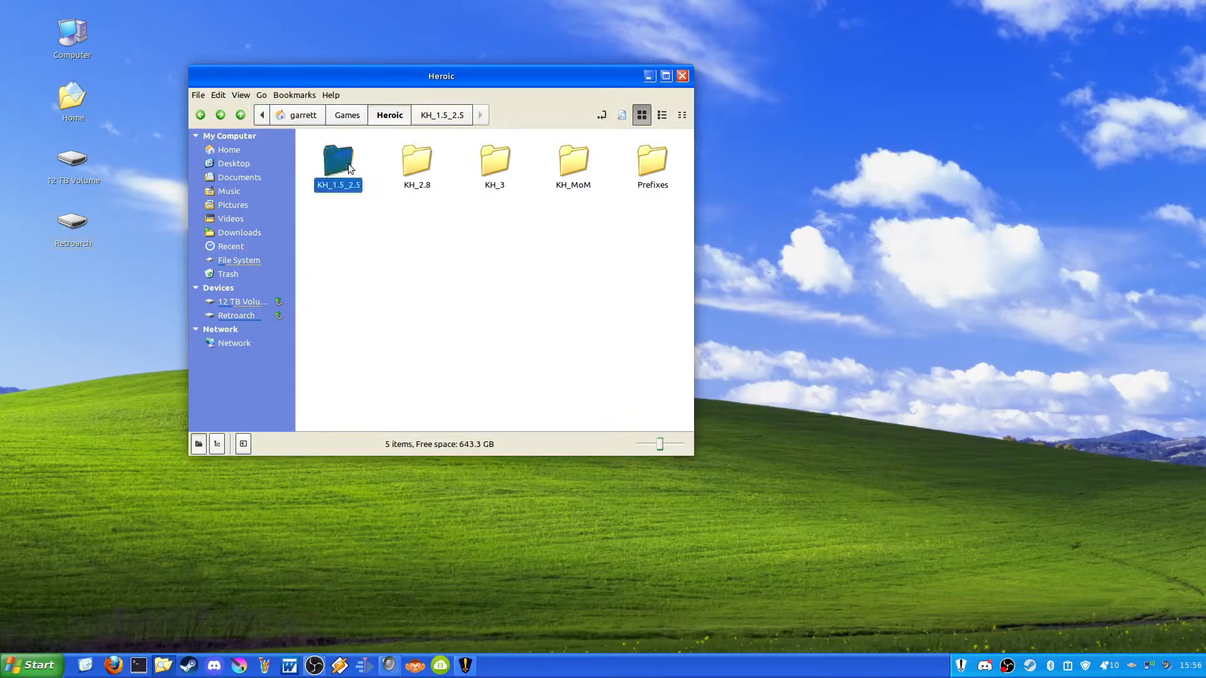
{"action": "double_click", "coordinate": [338, 160]}
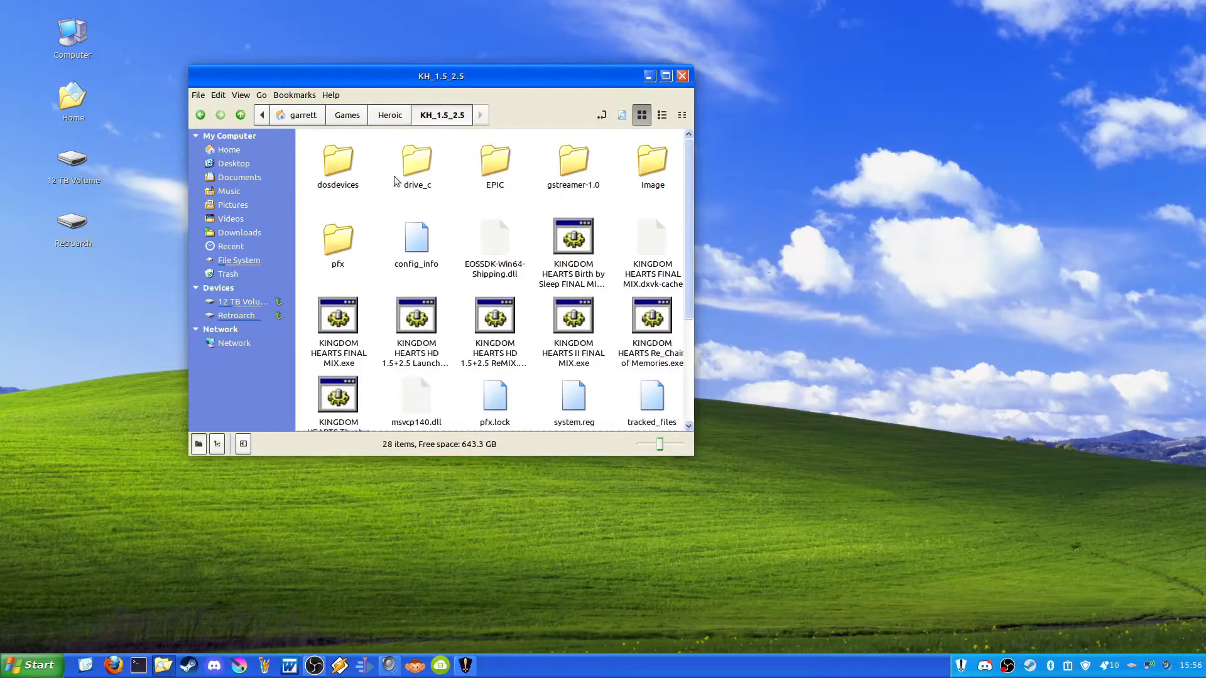
{"action": "mouse_move", "coordinate": [496, 167]}
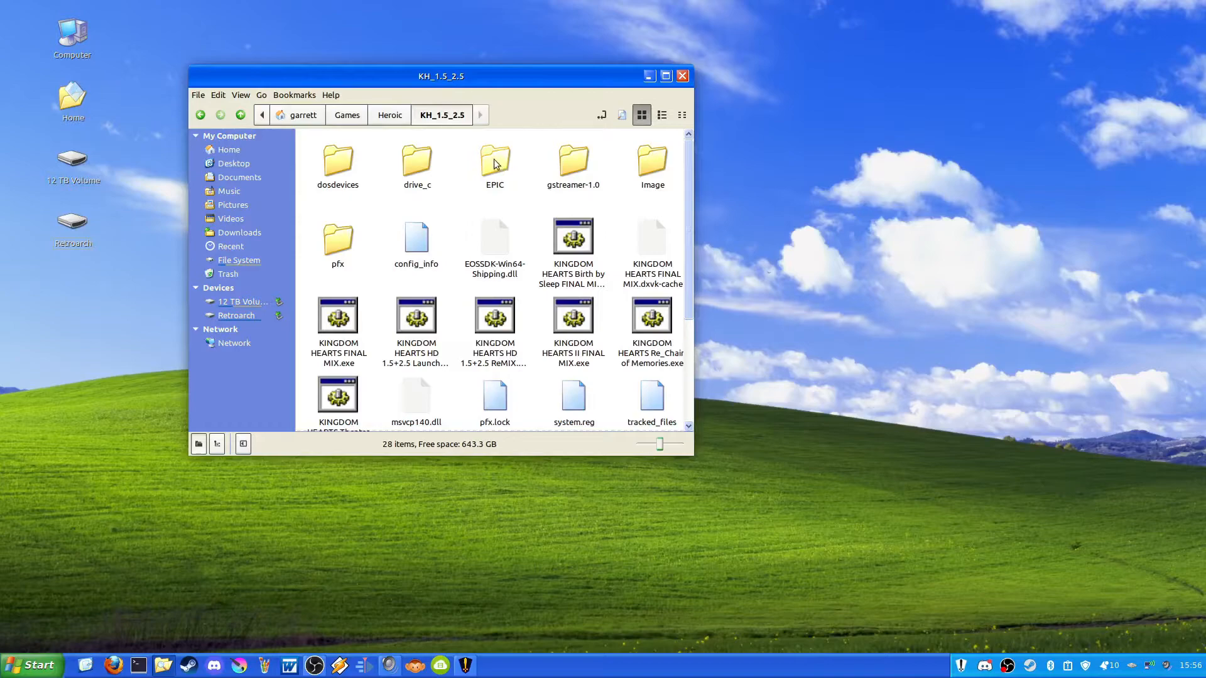
Rename the EPIC folder to EPIC.bak from its context menu.
{"action": "right_click", "coordinate": [494, 162]}
{"action": "type", "text": ".bak"}
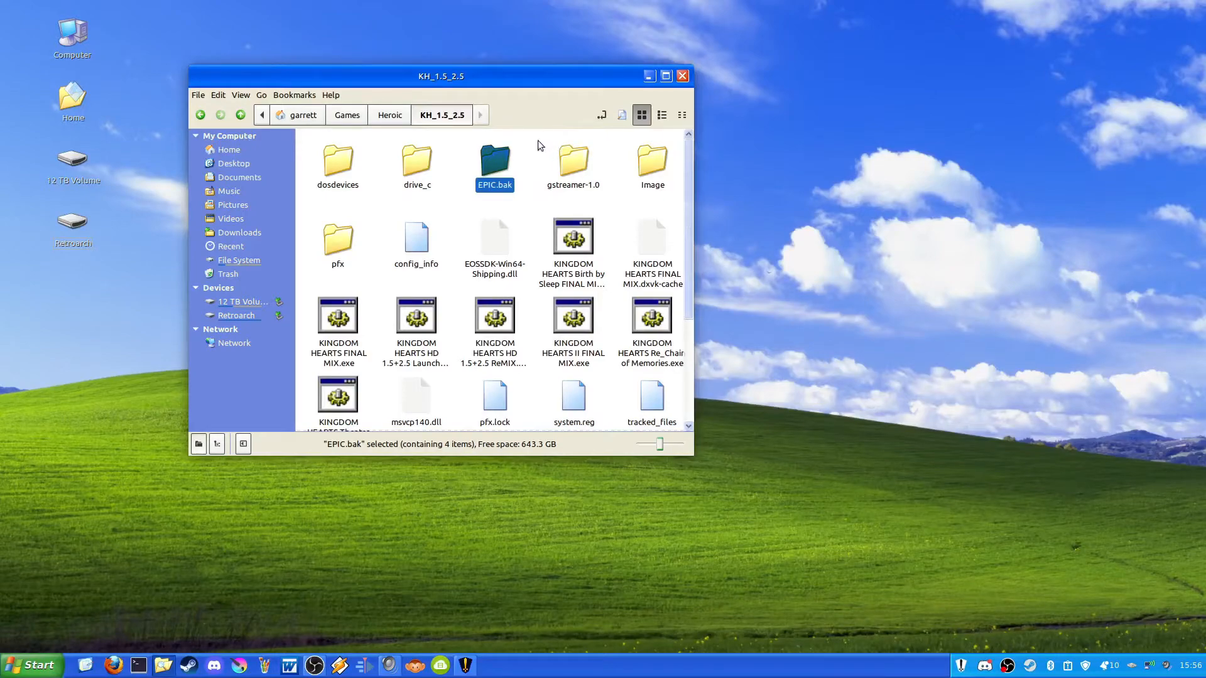
{"action": "mouse_move", "coordinate": [537, 147]}
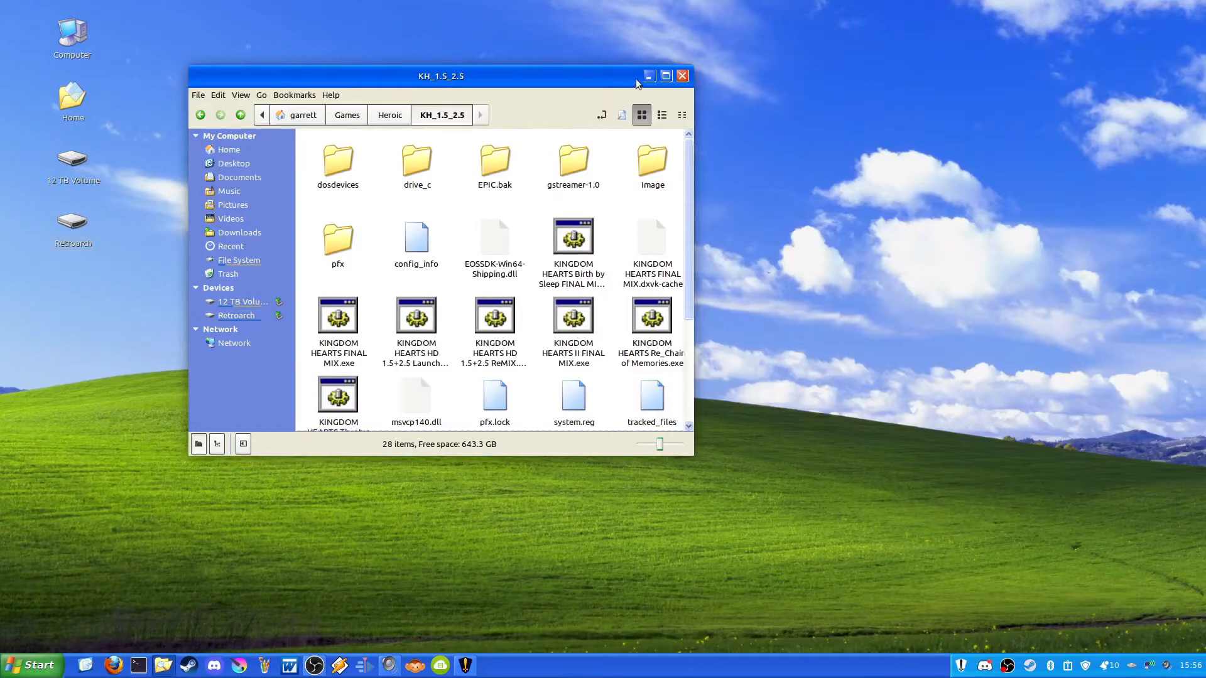
Switch back to Heroic and launch KINGDOM HEARTS HD 1.5+2.5 ReMIX via Play Now.
{"action": "left_click", "coordinate": [682, 75]}
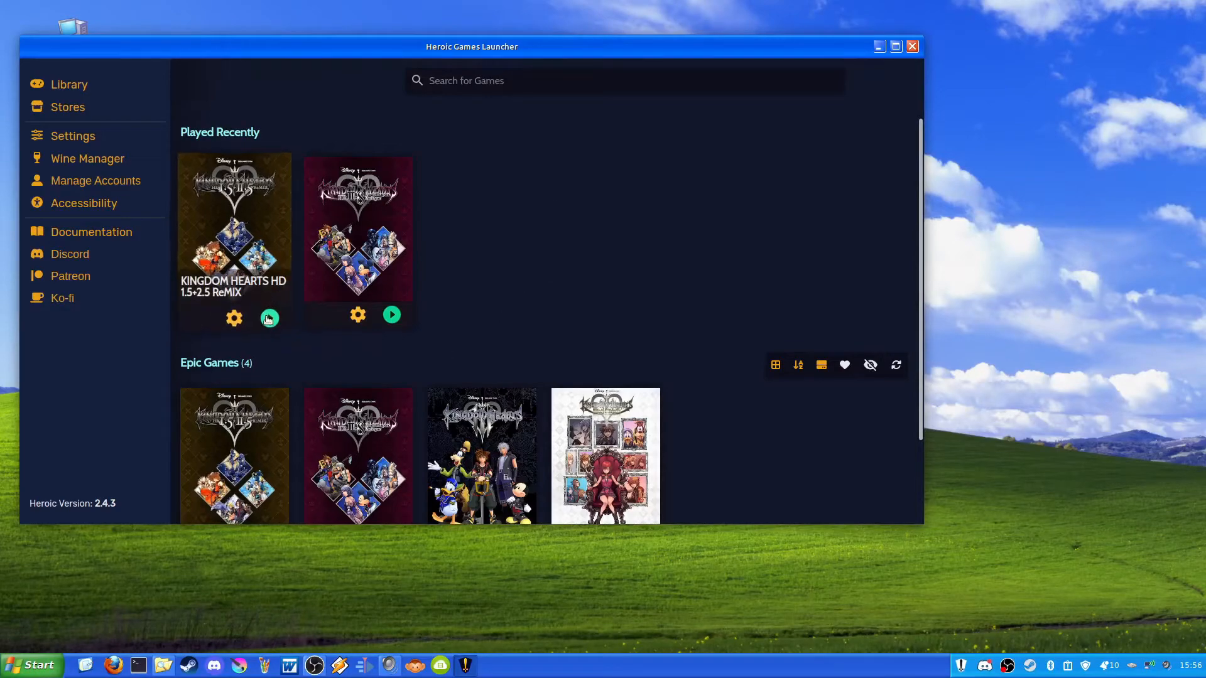
{"action": "mouse_move", "coordinate": [270, 318]}
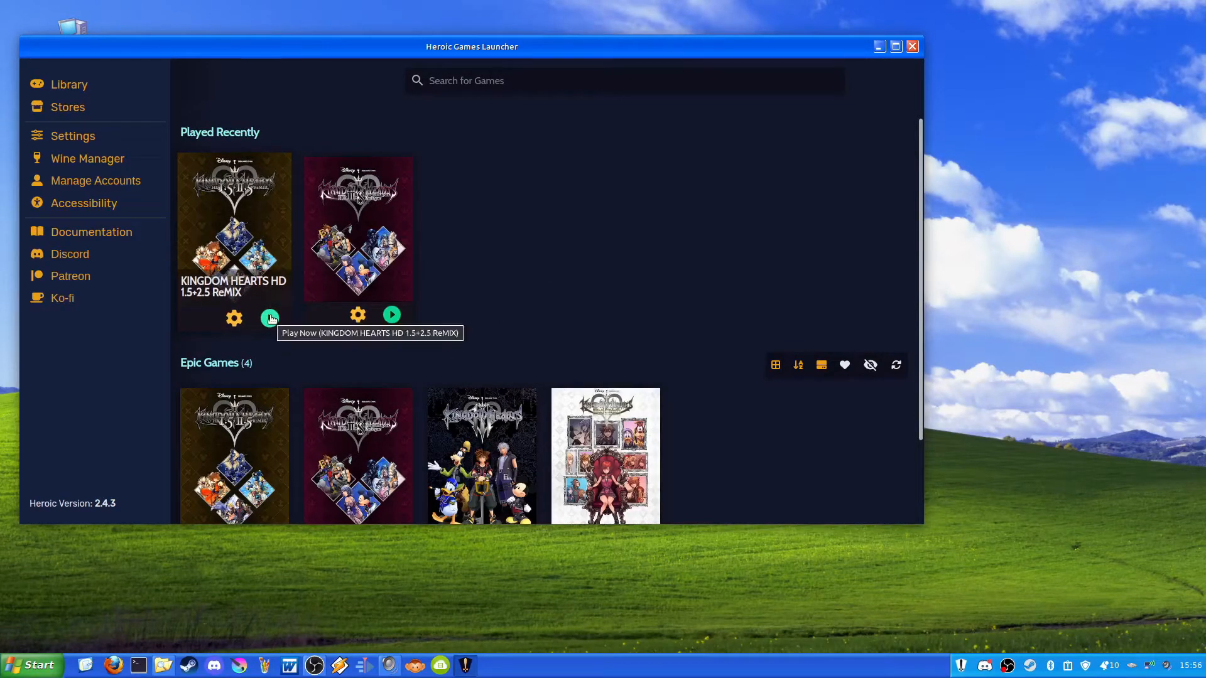
{"action": "left_click", "coordinate": [270, 318]}
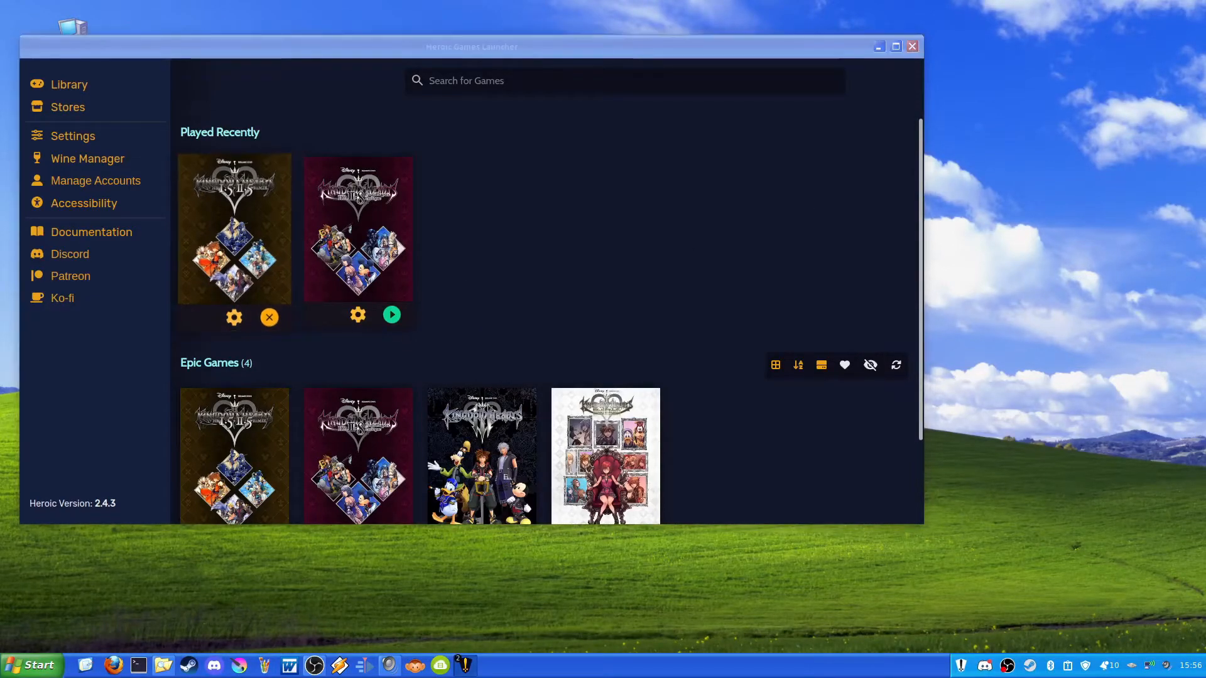
Start a New Game on the Final Mix title menu with gamepad vibration set to On.
{"action": "left_click", "coordinate": [391, 314]}
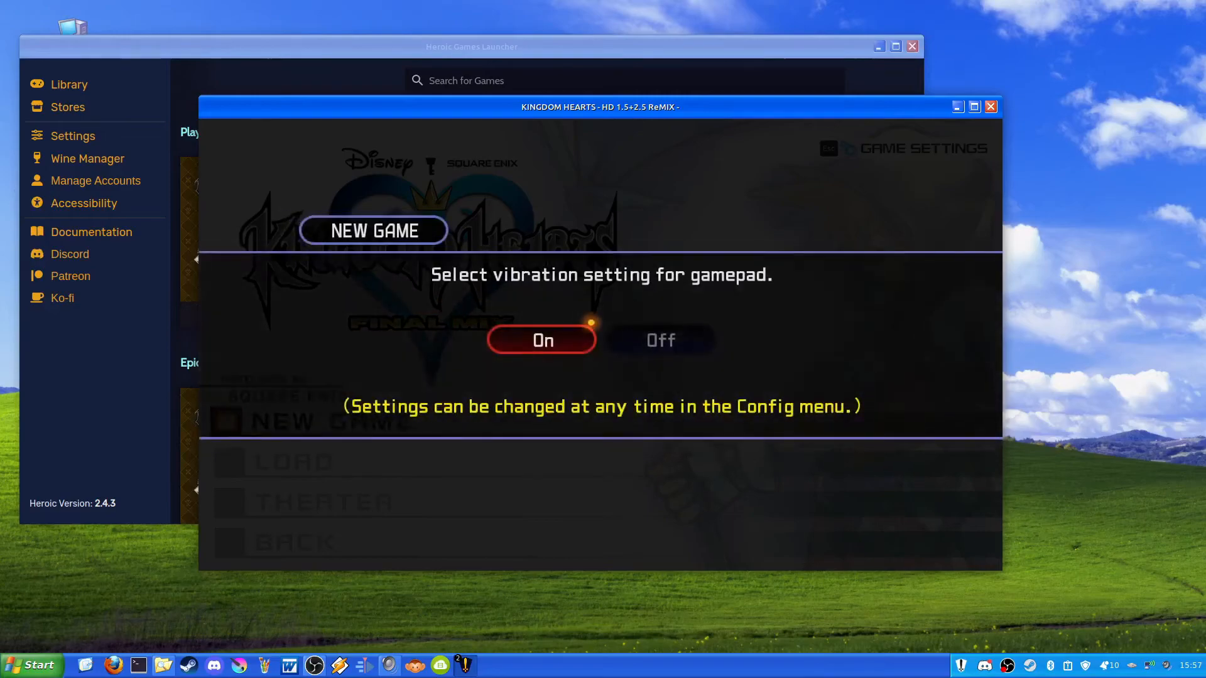
{"action": "left_click", "coordinate": [542, 340]}
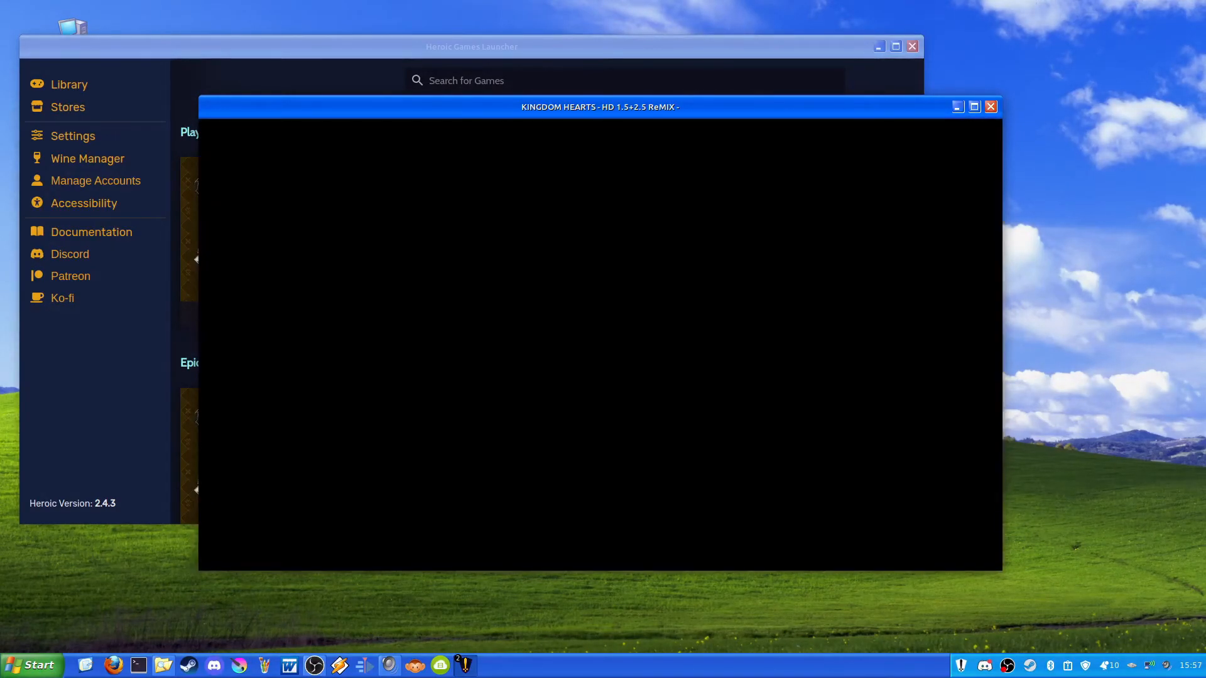